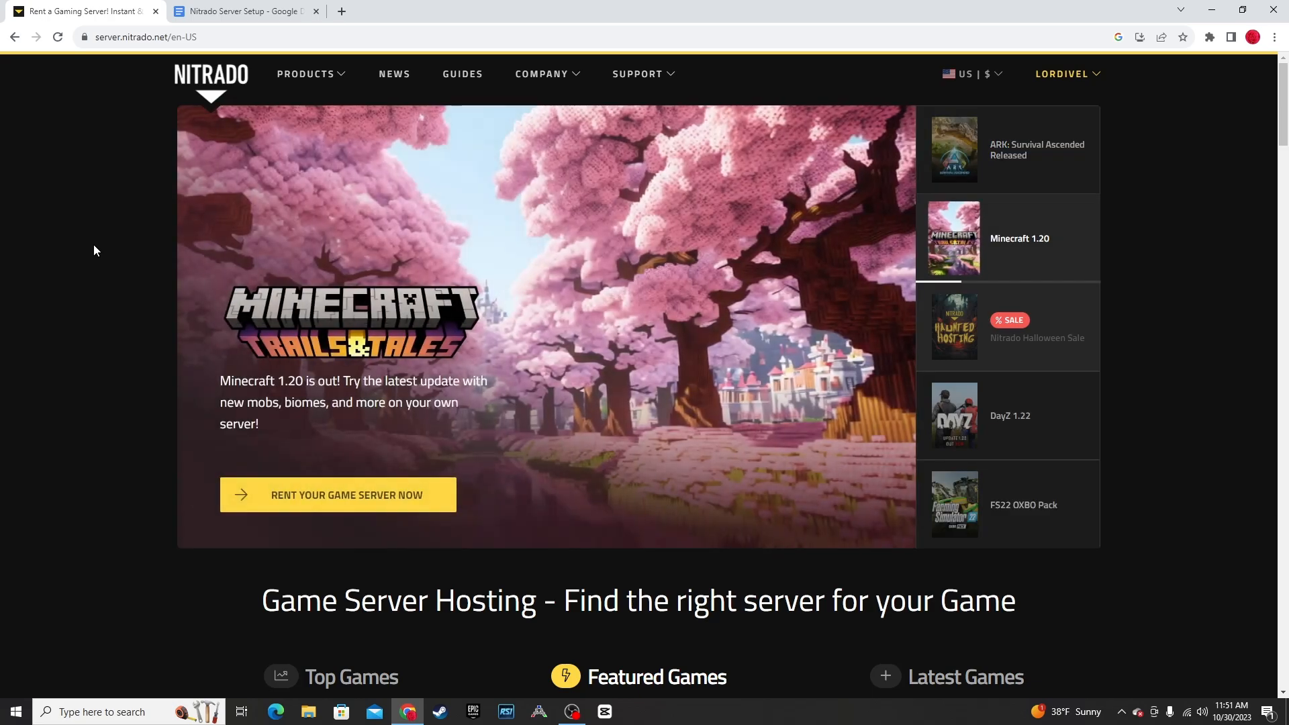
mouse_move(738, 81)
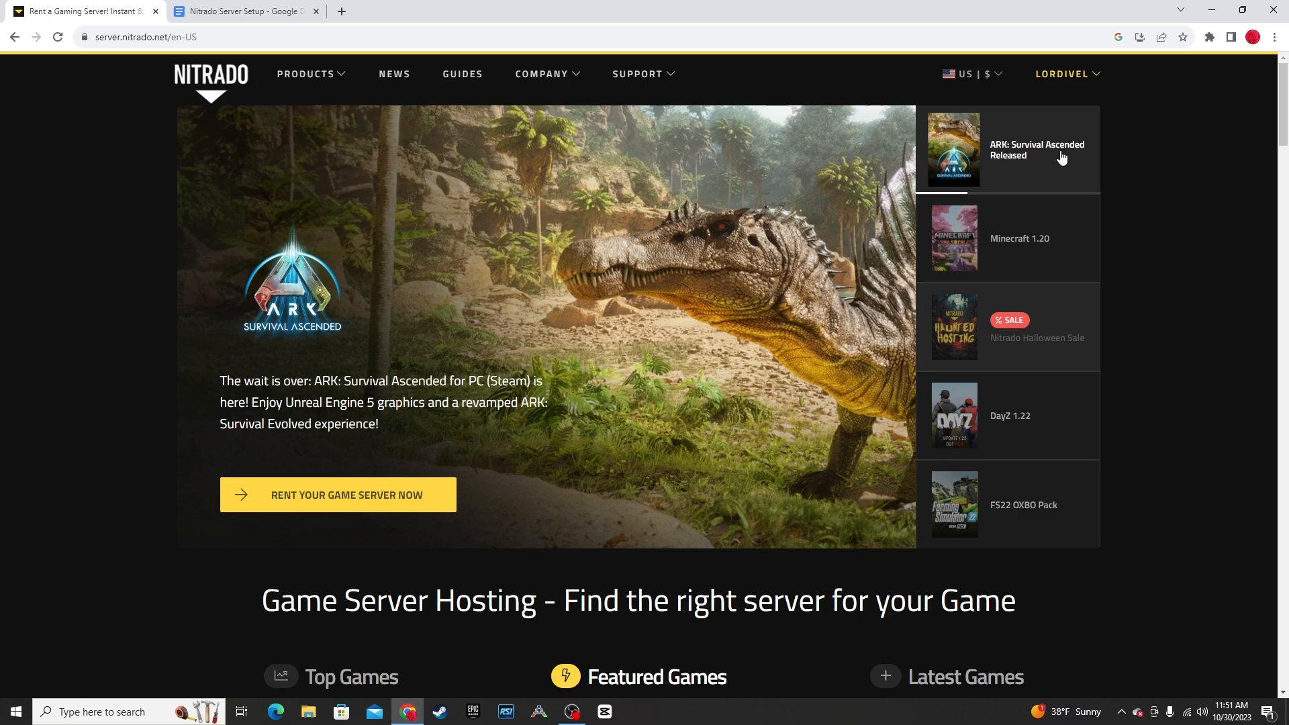
Go to the ARK: Survival Ascended hosting offers from the Nitrado homepage banner.
left_click(1037, 149)
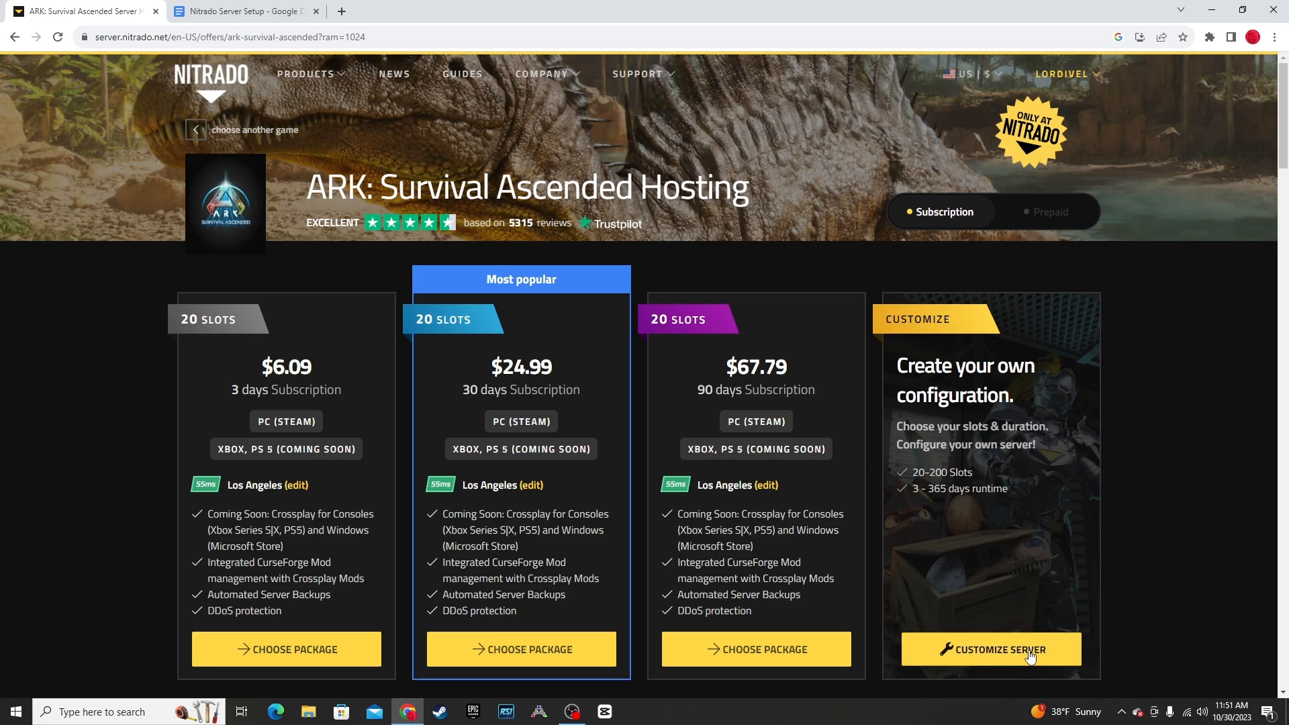
Customize a 20-slot package with 365-day runtime, proceed to checkout and redeem the promo code.
left_click(999, 649)
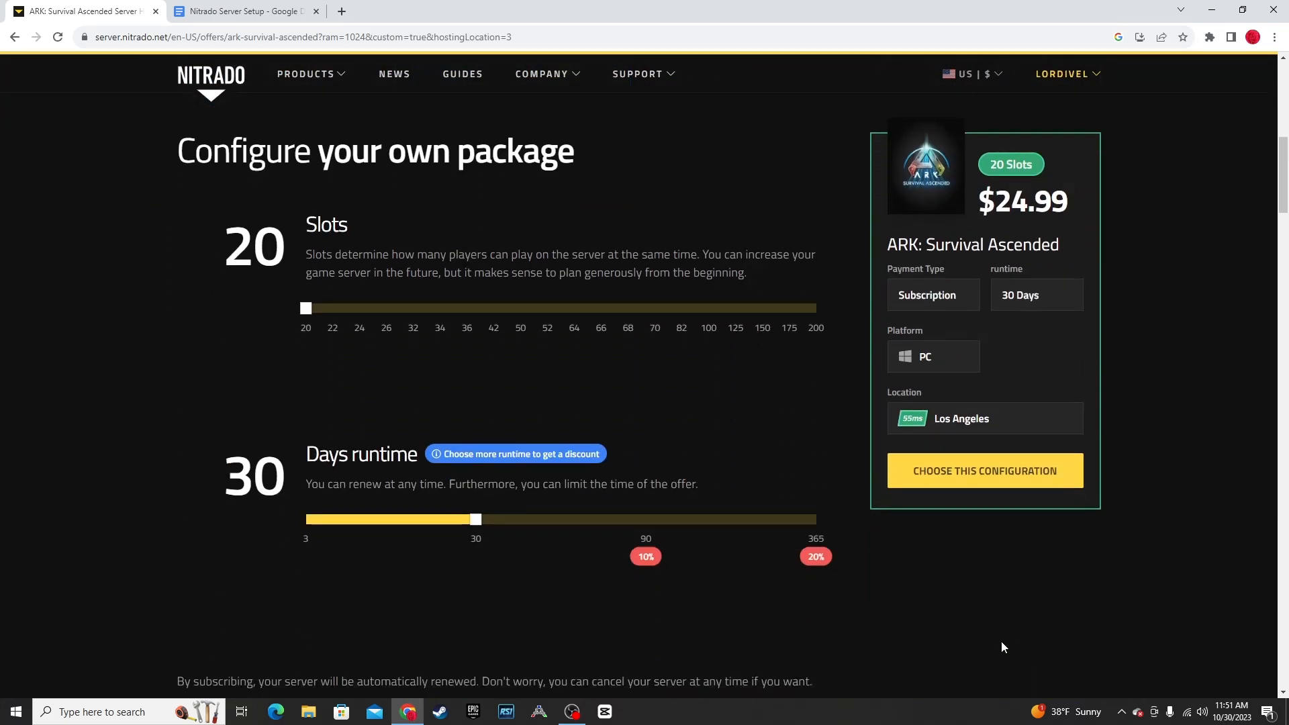
mouse_move(491, 548)
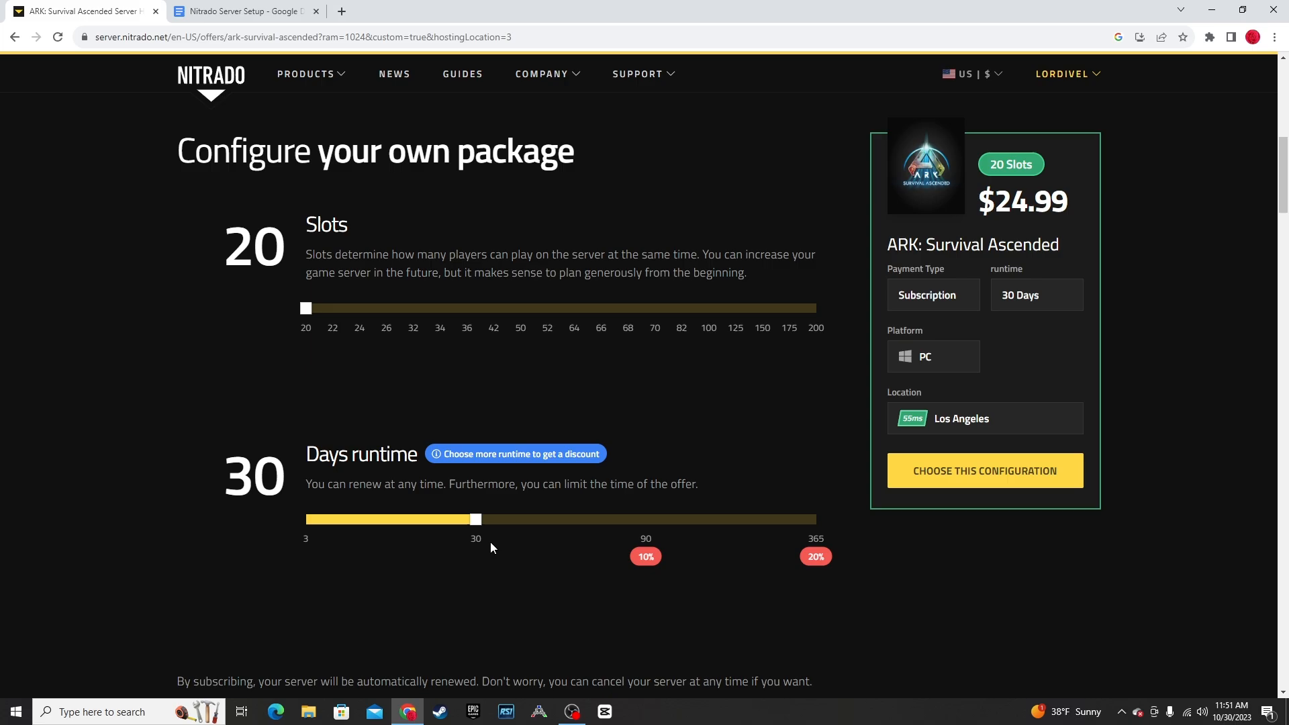
left_click_drag(474, 519, 814, 518)
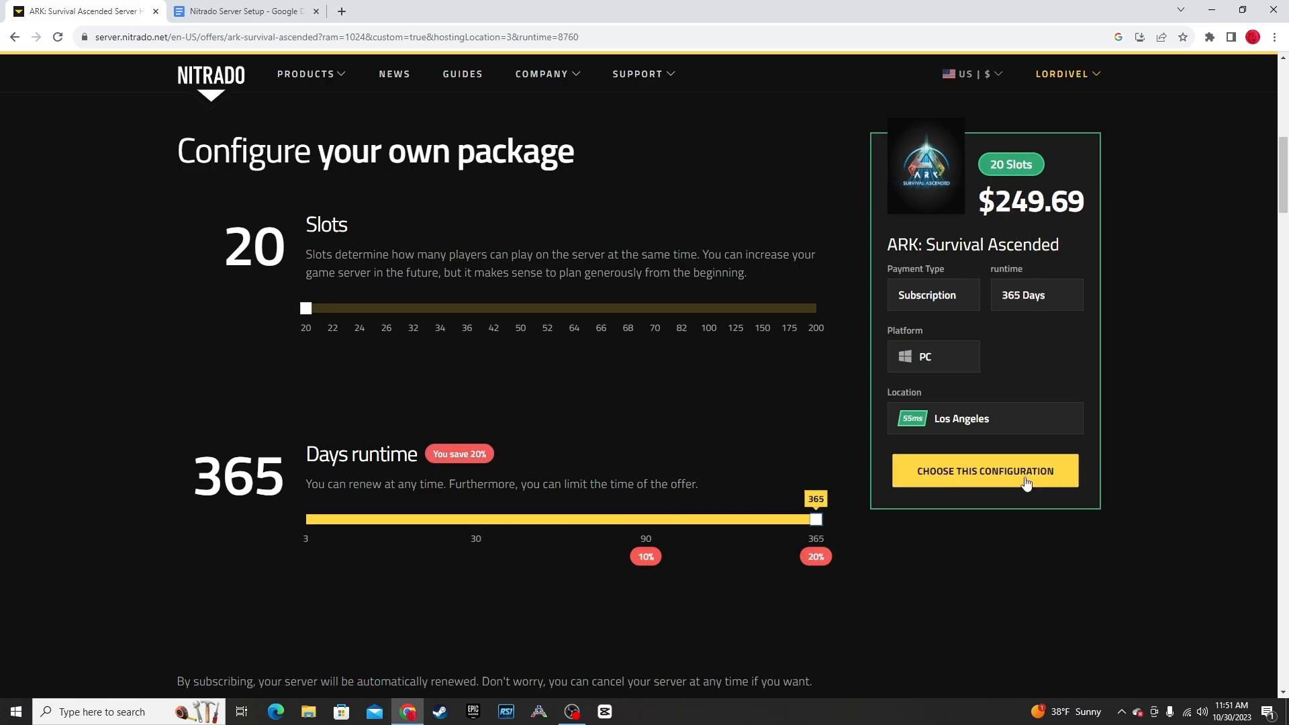
left_click(985, 471)
type("Syntac")
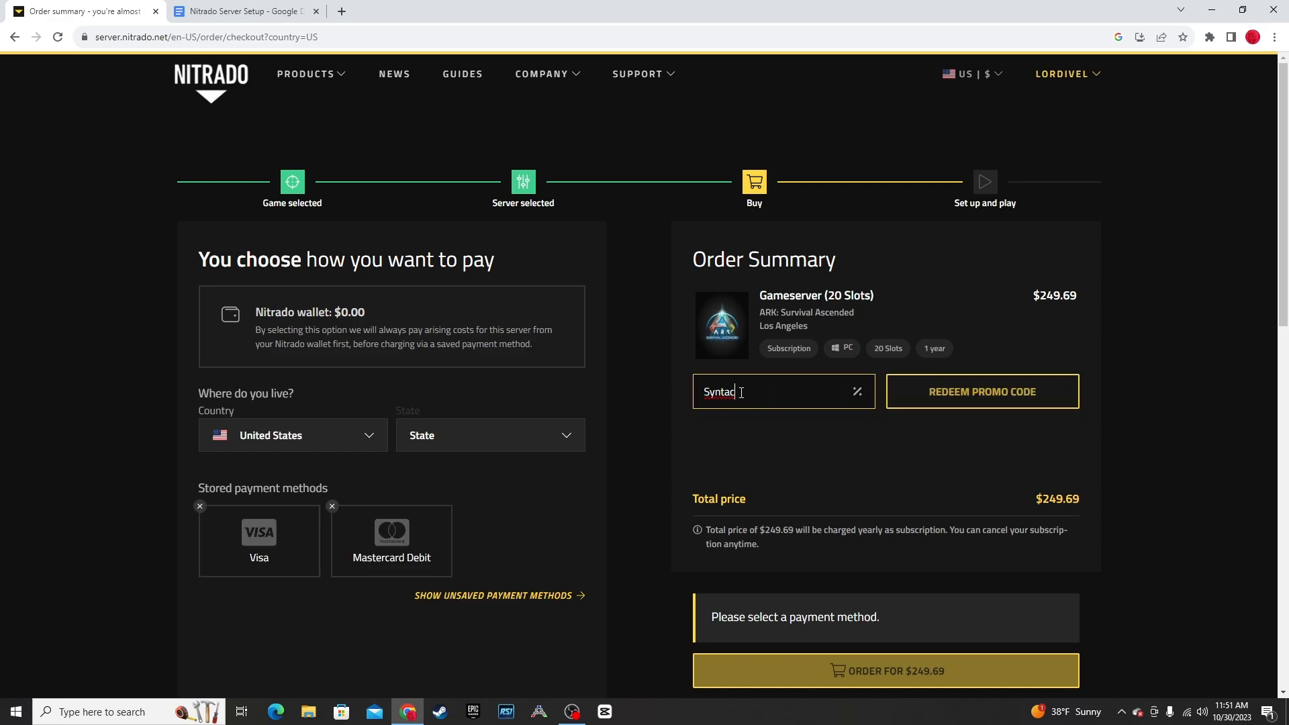
left_click(983, 392)
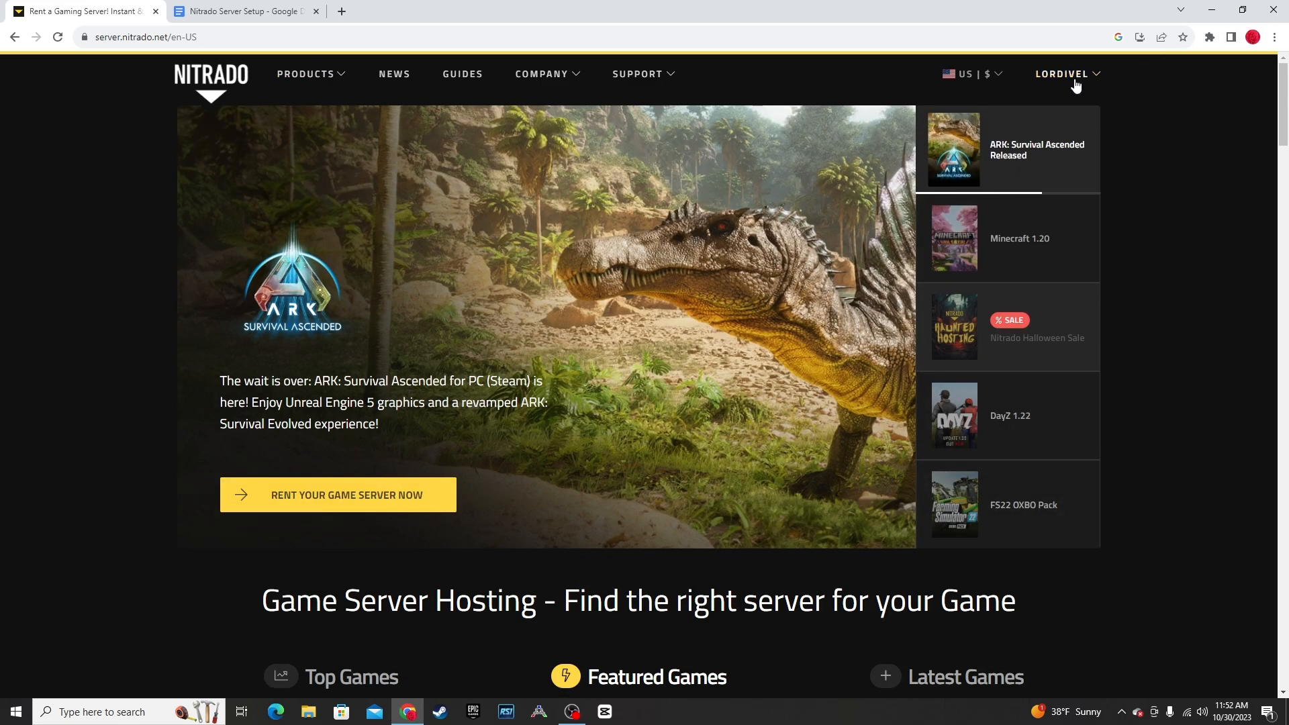
Reach My Services via the account menu and enter the ARK server's web interface.
left_click(1066, 74)
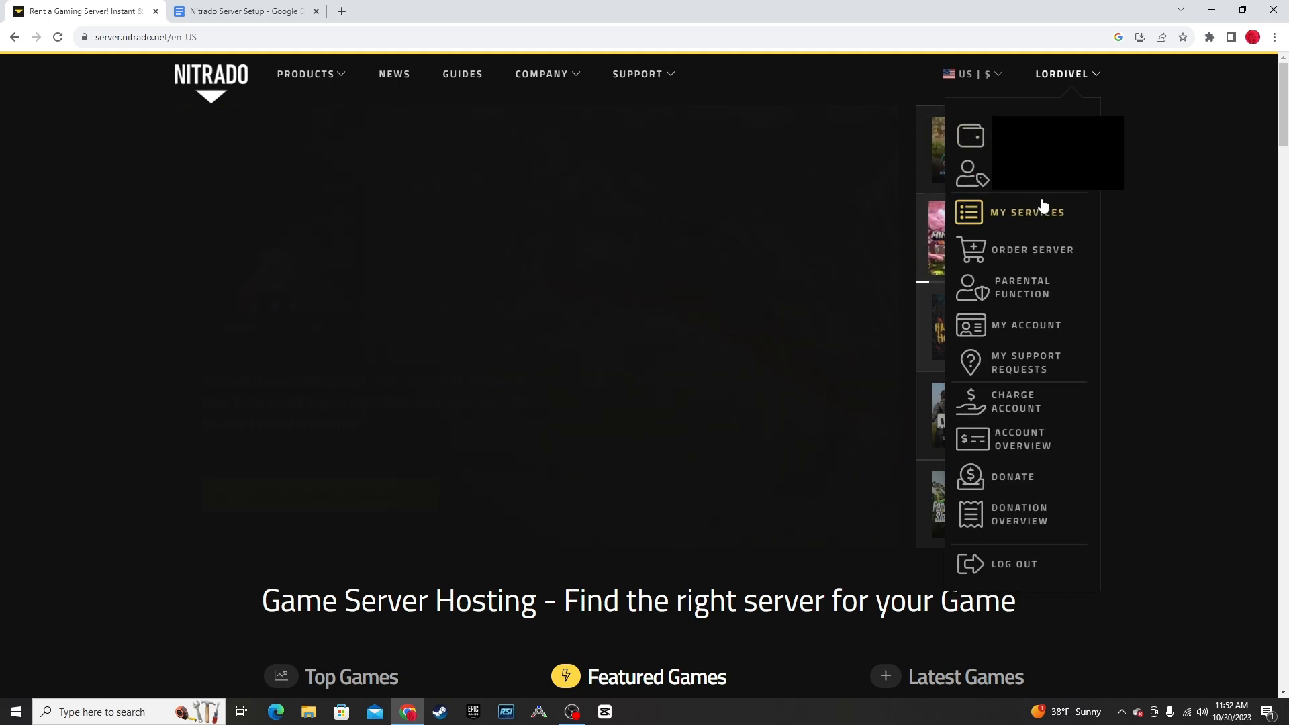
left_click(1027, 212)
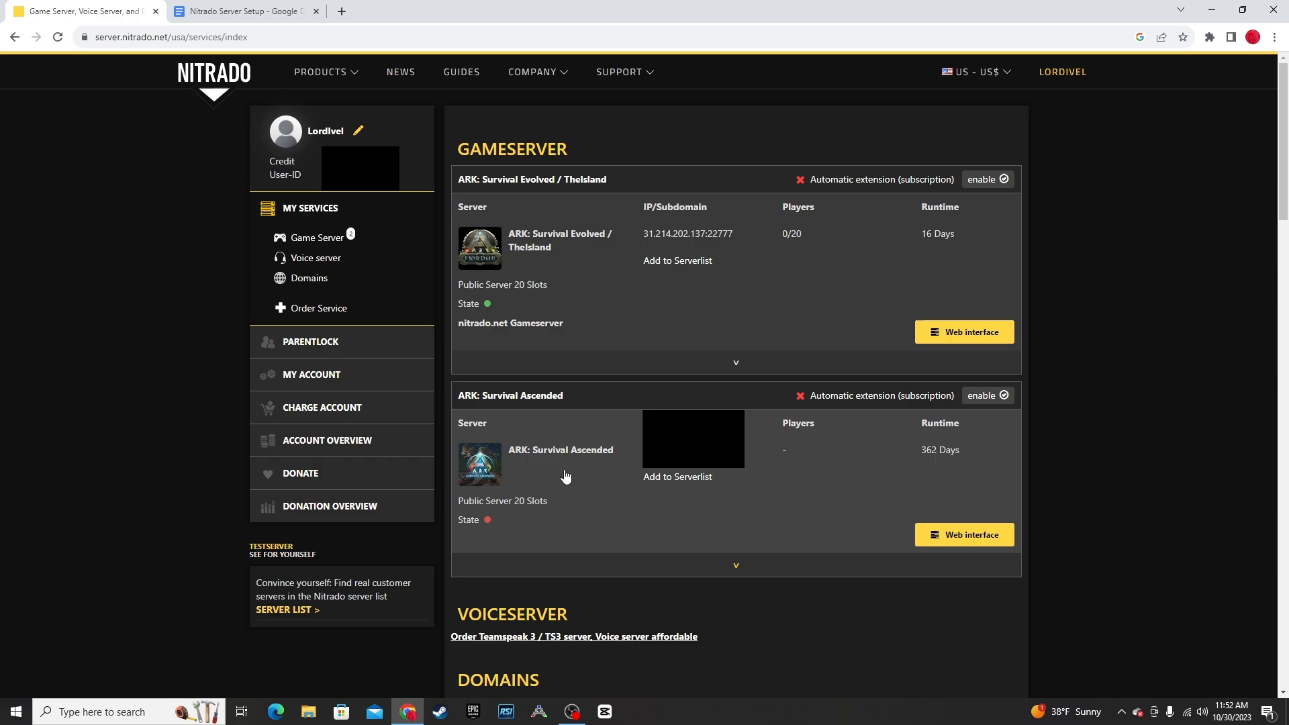
left_click(963, 534)
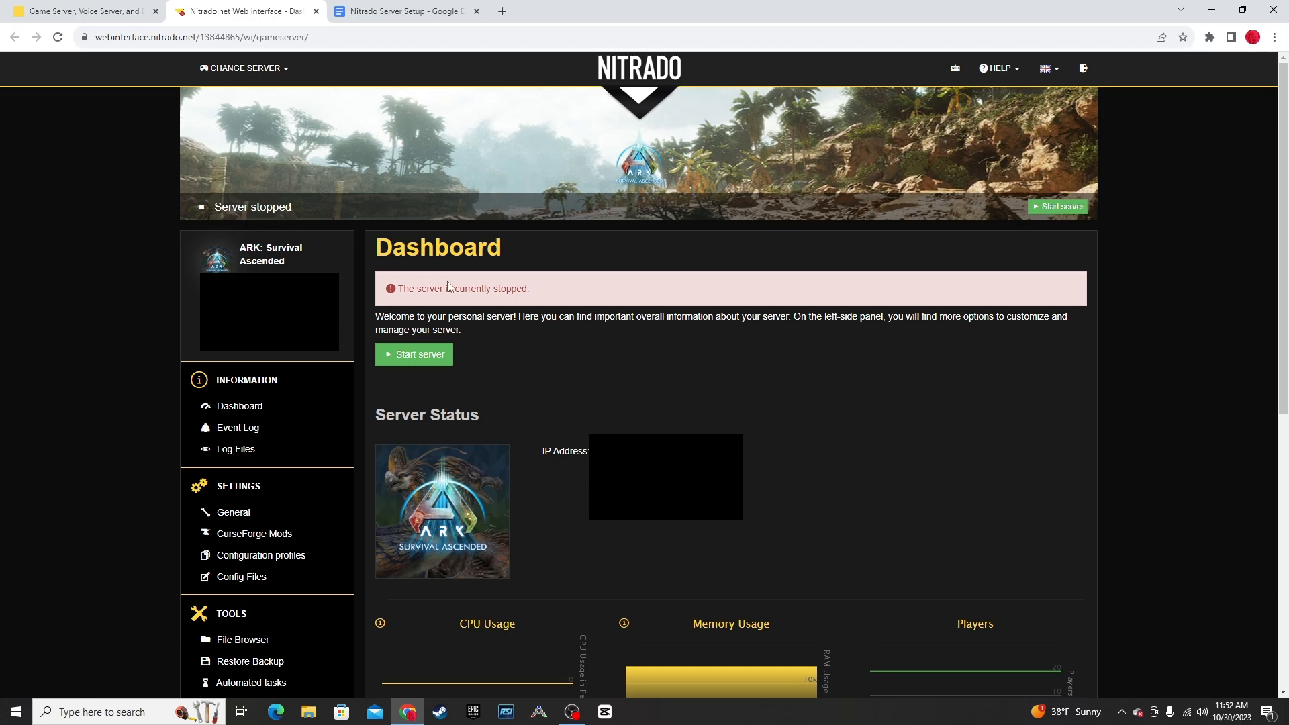
mouse_move(253, 584)
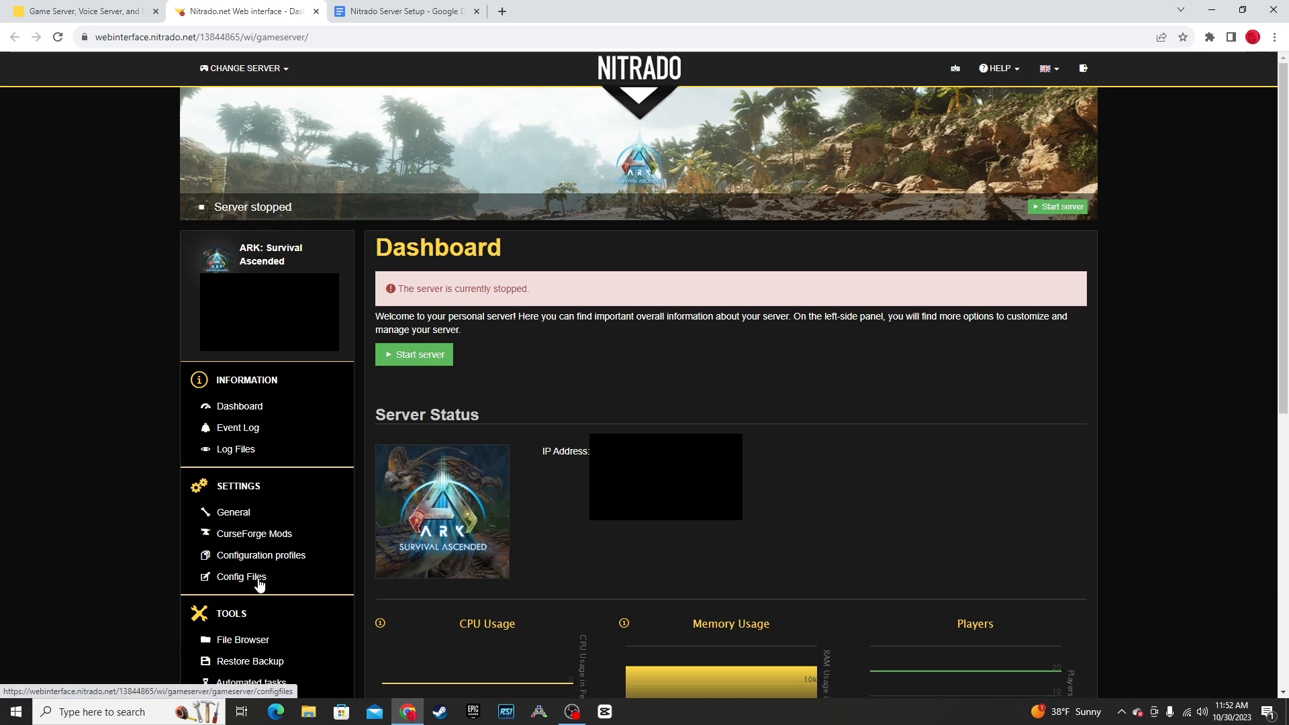
Show the server's Config Files with Game.ini loaded, then switch to the Google Docs setup notes.
left_click(239, 577)
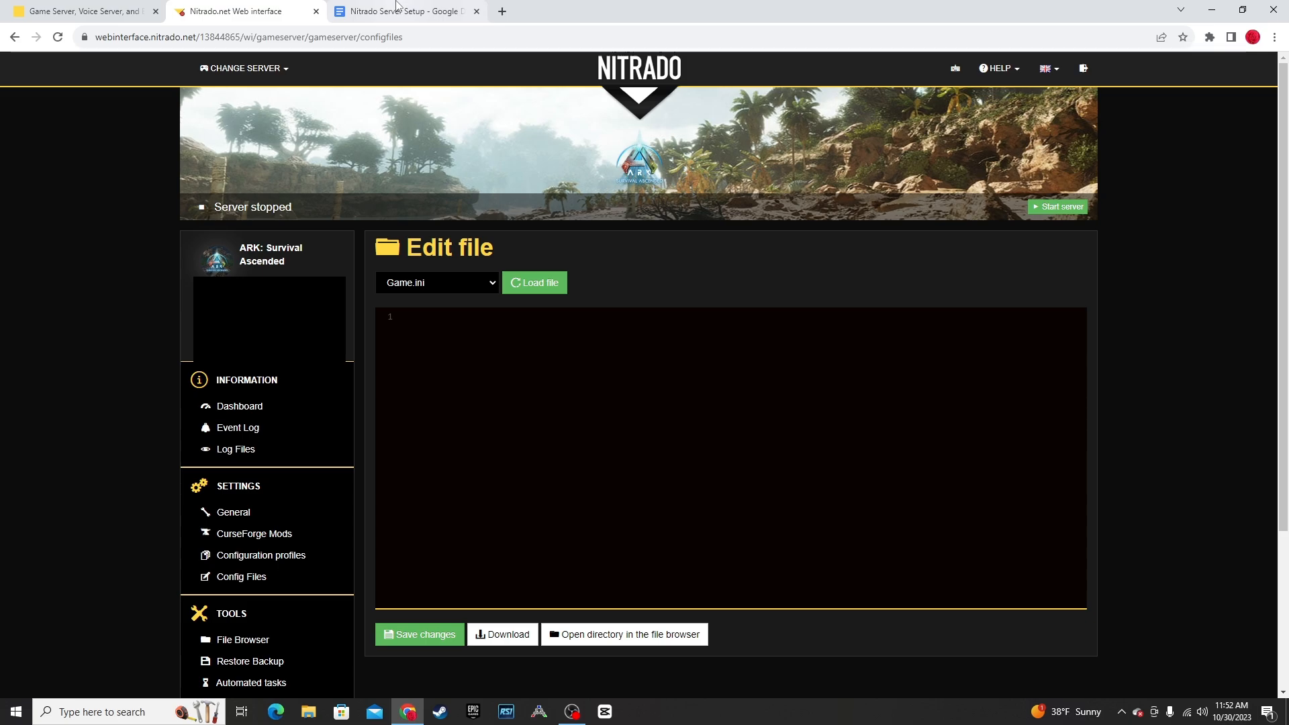
left_click(409, 10)
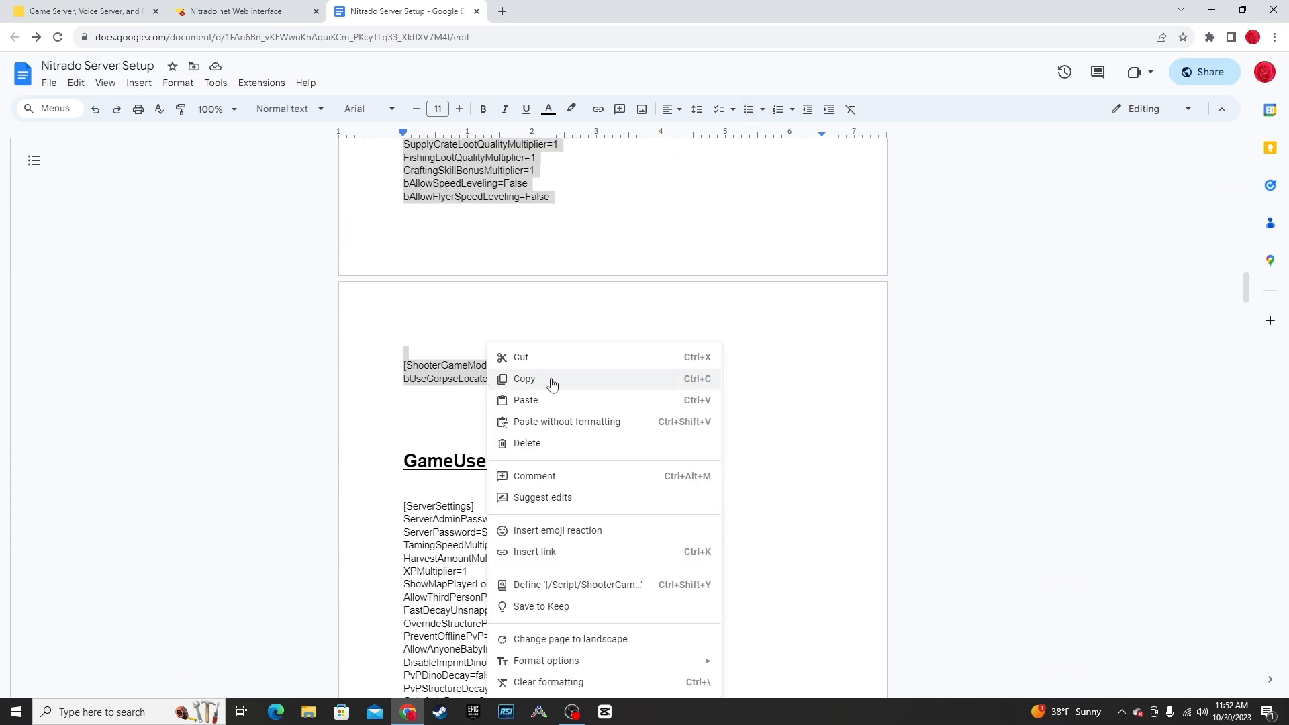
Copy the Game.ini ShooterGame override lines and return to the Nitrado web interface tab.
left_click(525, 379)
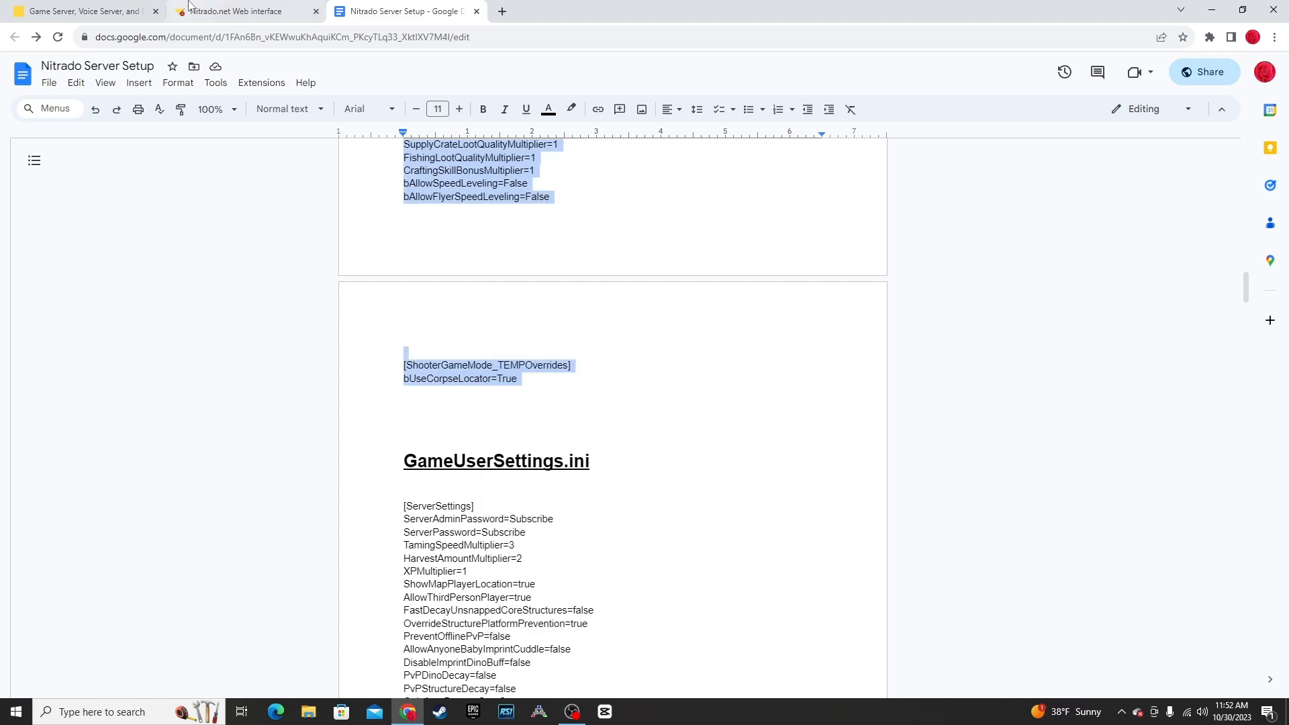
left_click(241, 11)
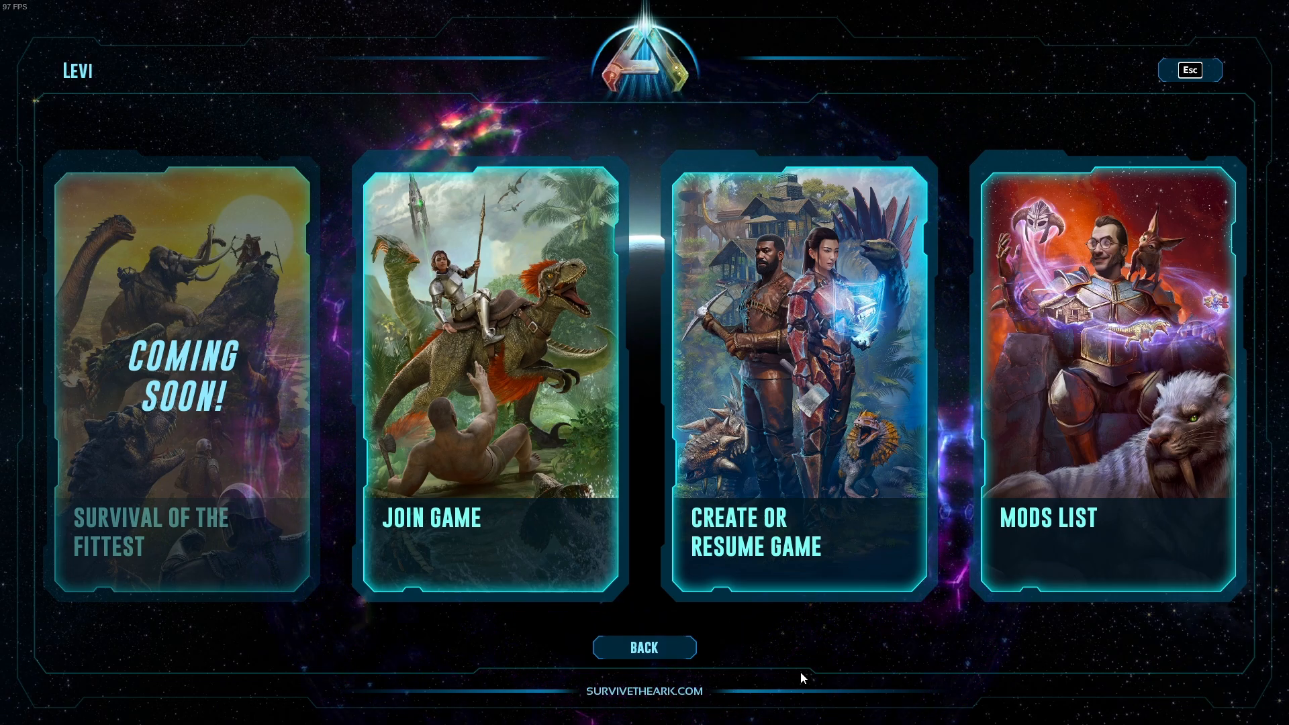
mouse_move(790, 545)
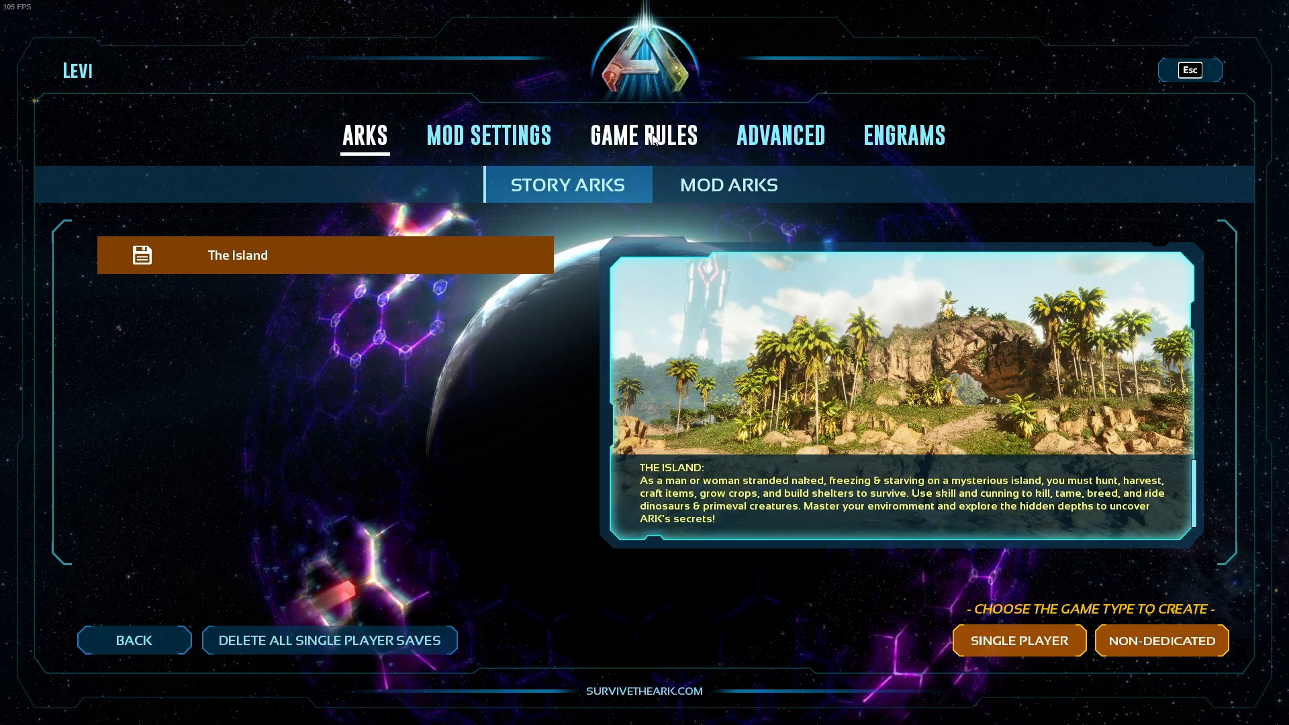
Review Game Rules, Structure and Advanced settings, then launch Single Player on The Island.
left_click(645, 136)
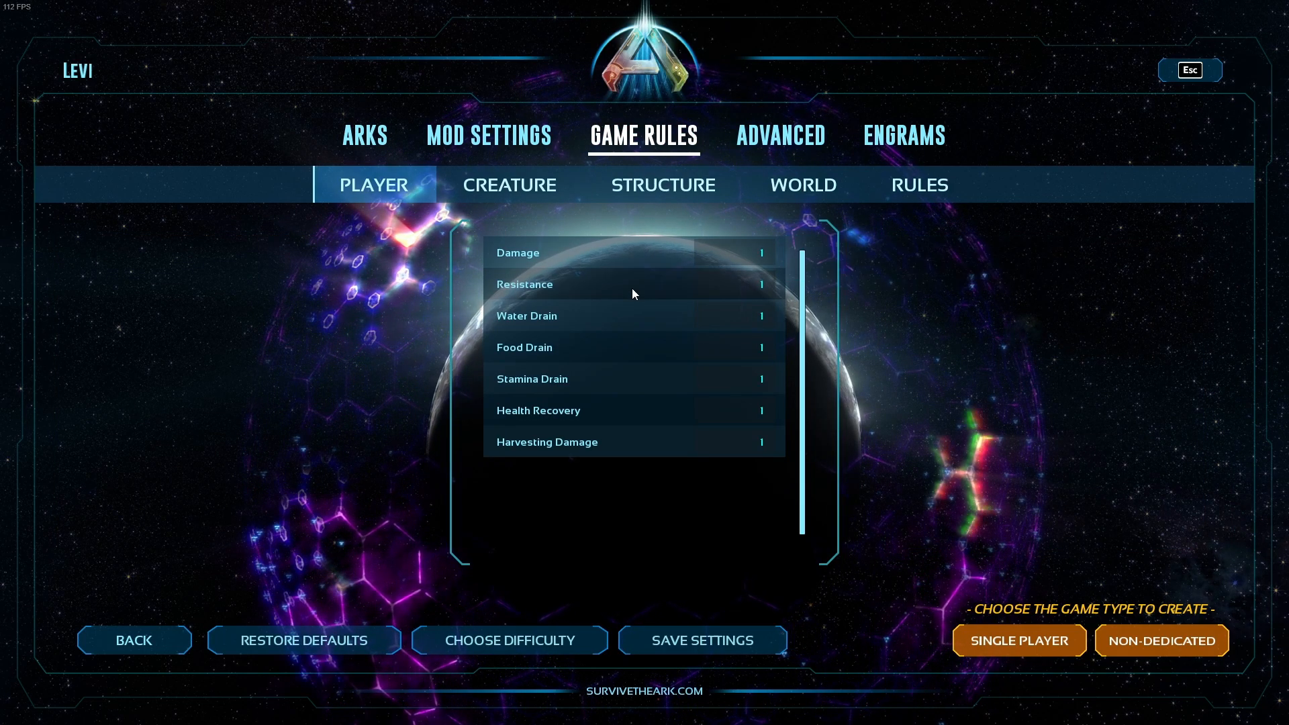
left_click(663, 184)
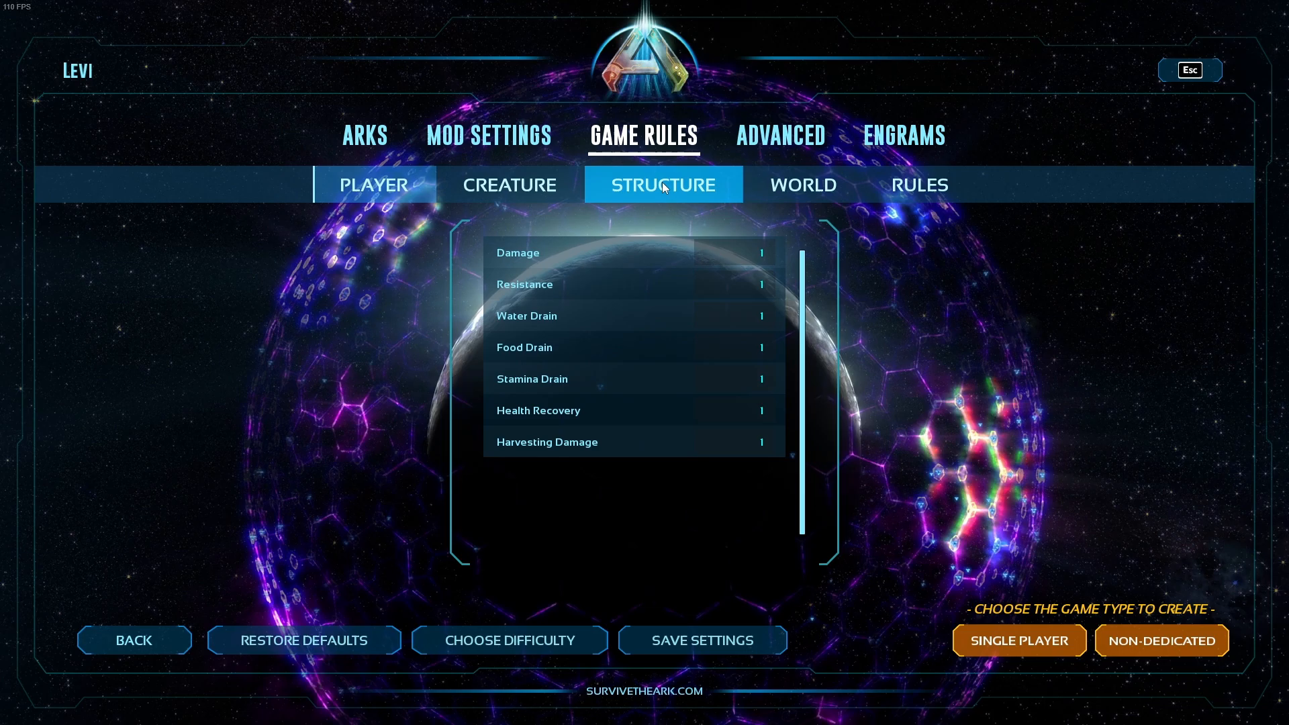
left_click(781, 136)
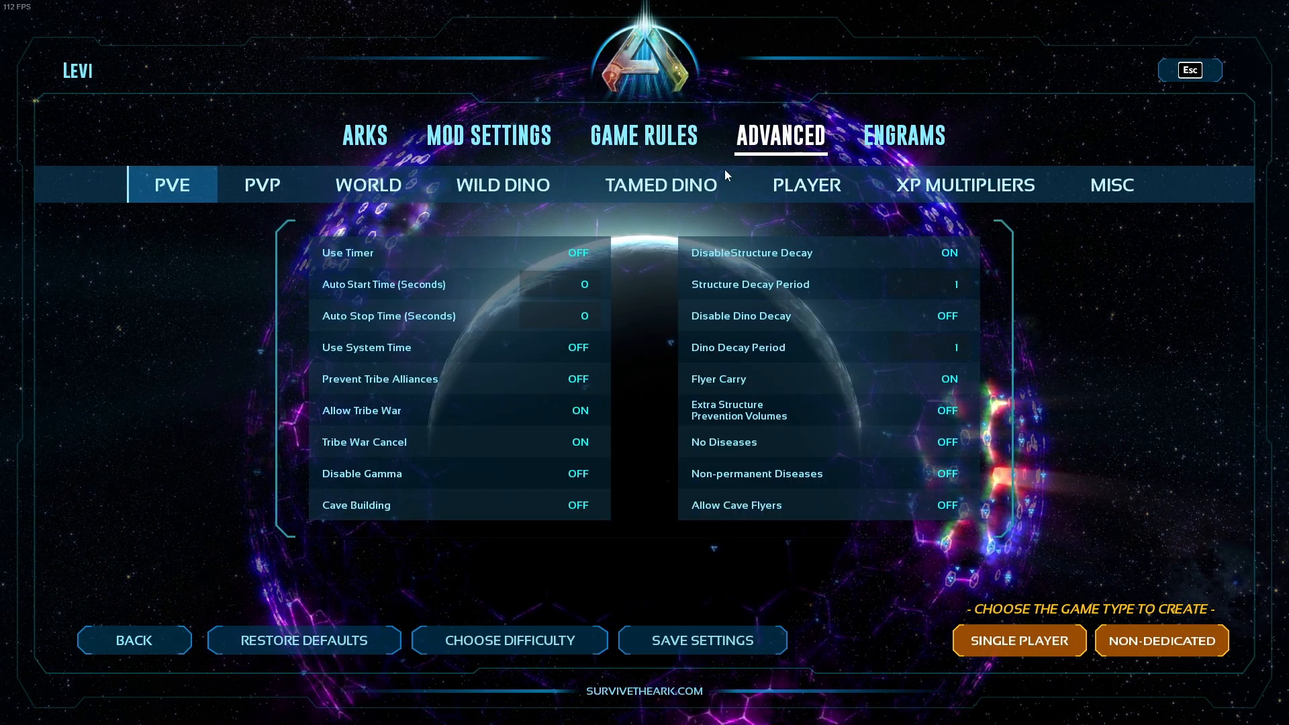
mouse_move(543, 508)
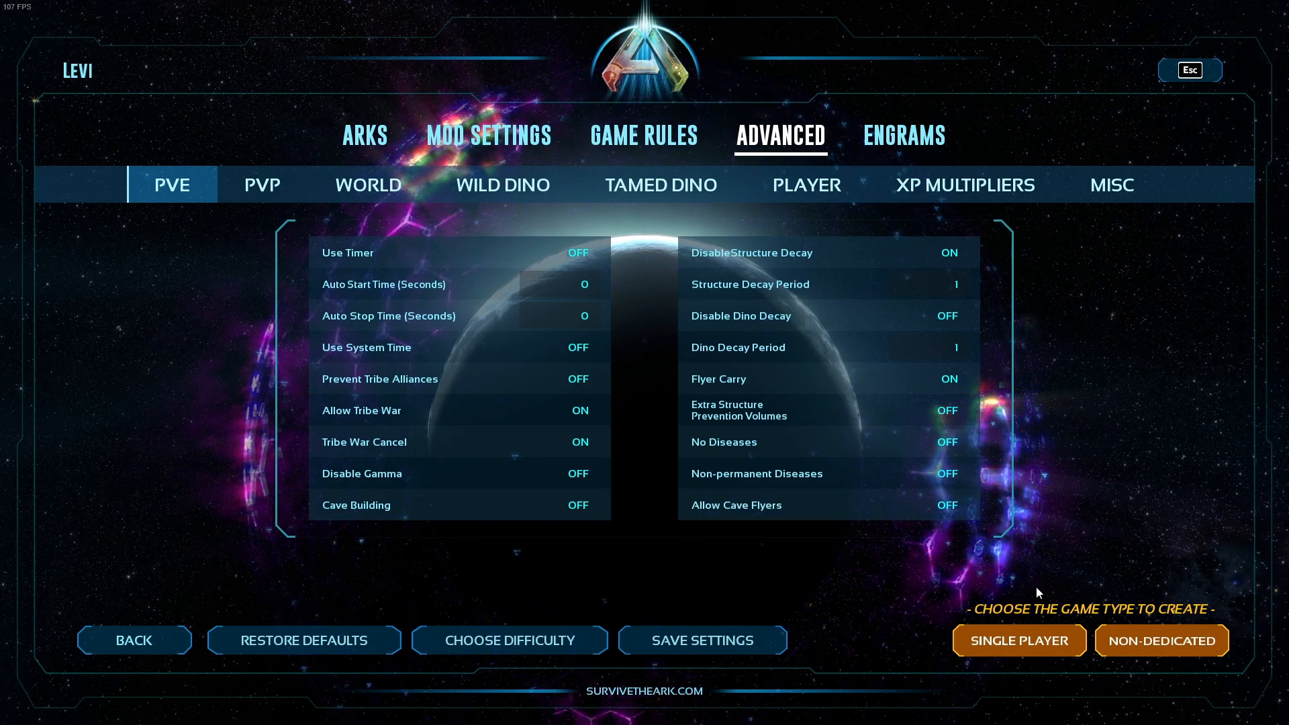
left_click(1020, 641)
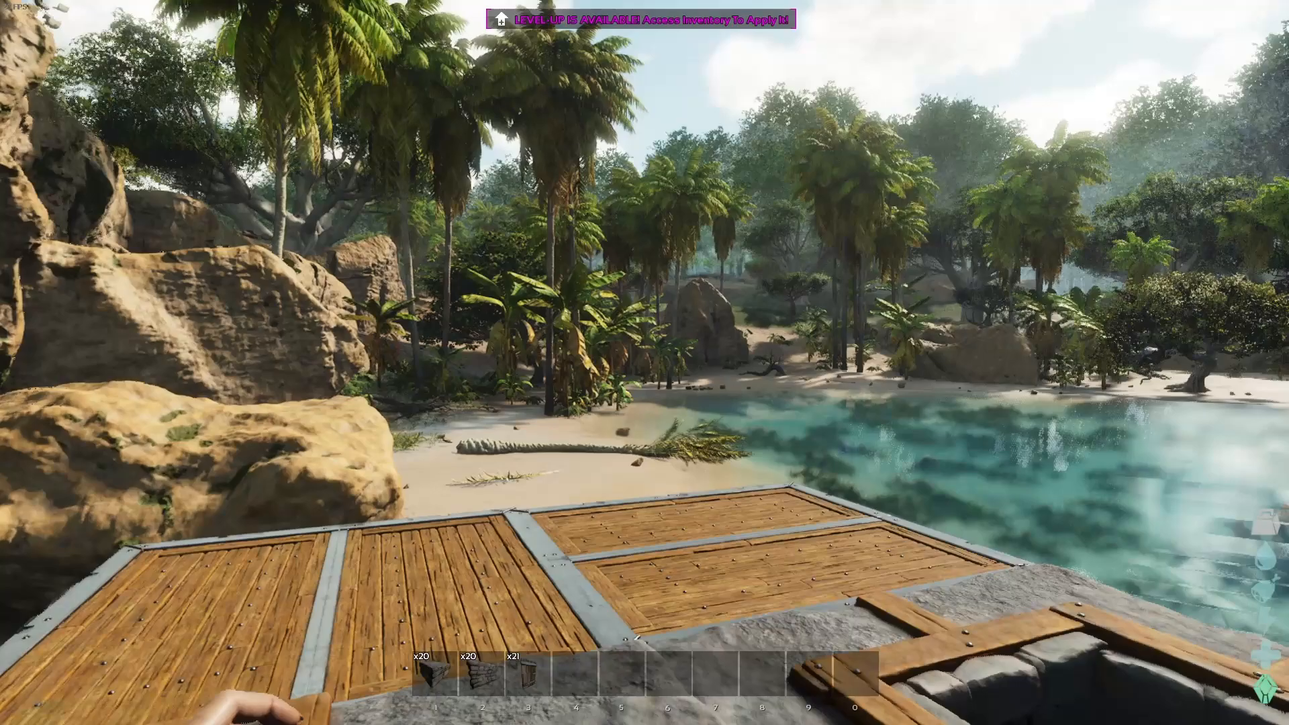
key("Escape")
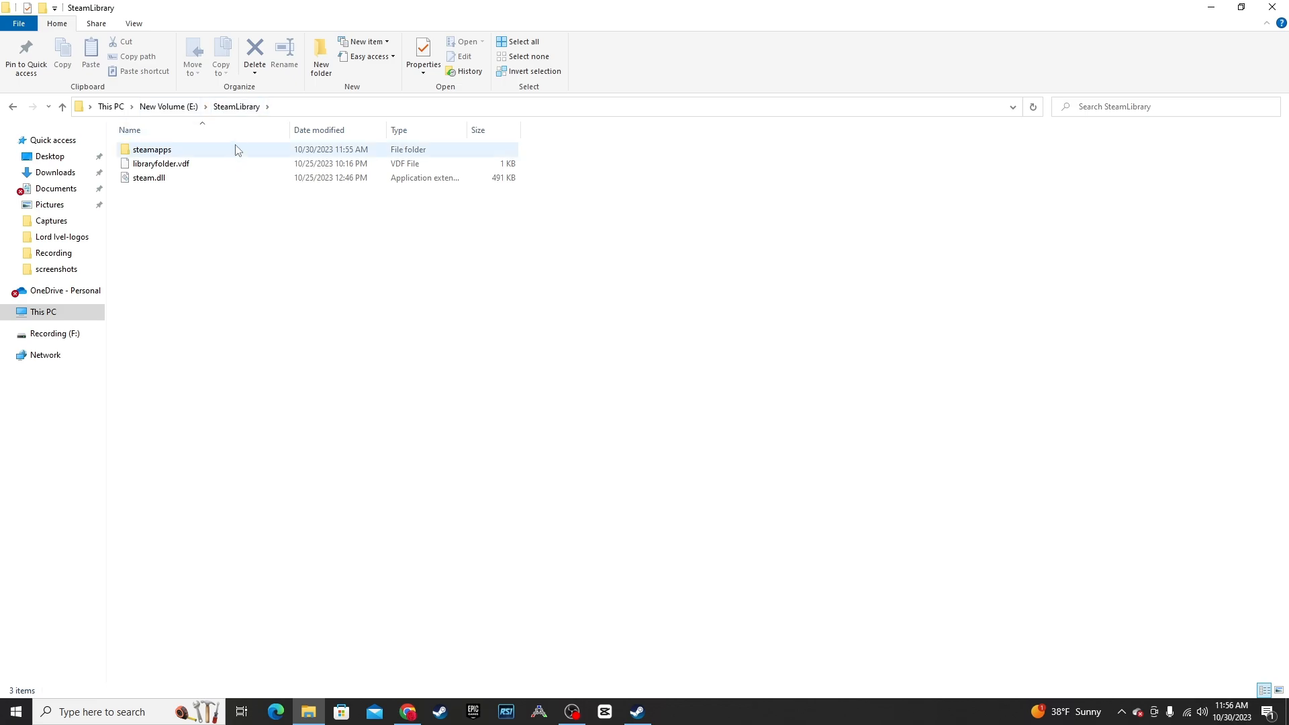
Navigate steamapps > ARK Survival Ascended > ShooterGame > Saved > Config > Windows and open Game.ini in Notepad.
double_click(150, 149)
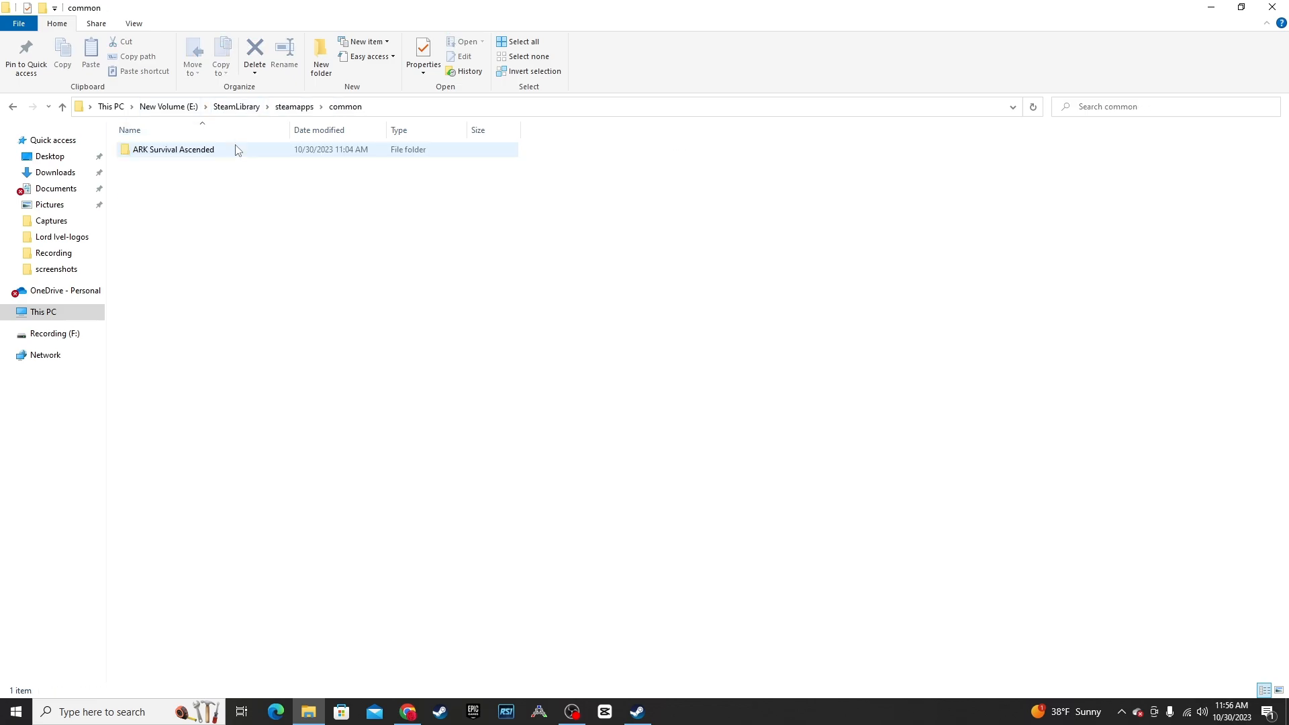
double_click(173, 149)
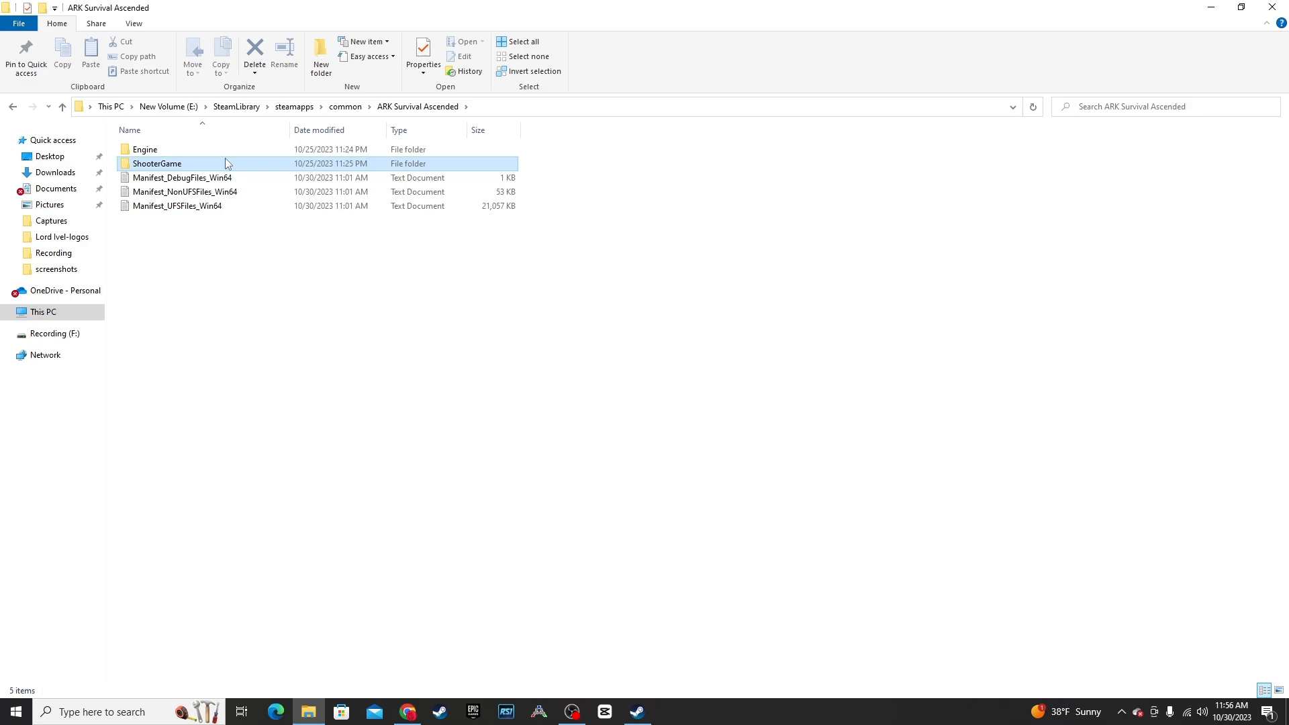
double_click(159, 163)
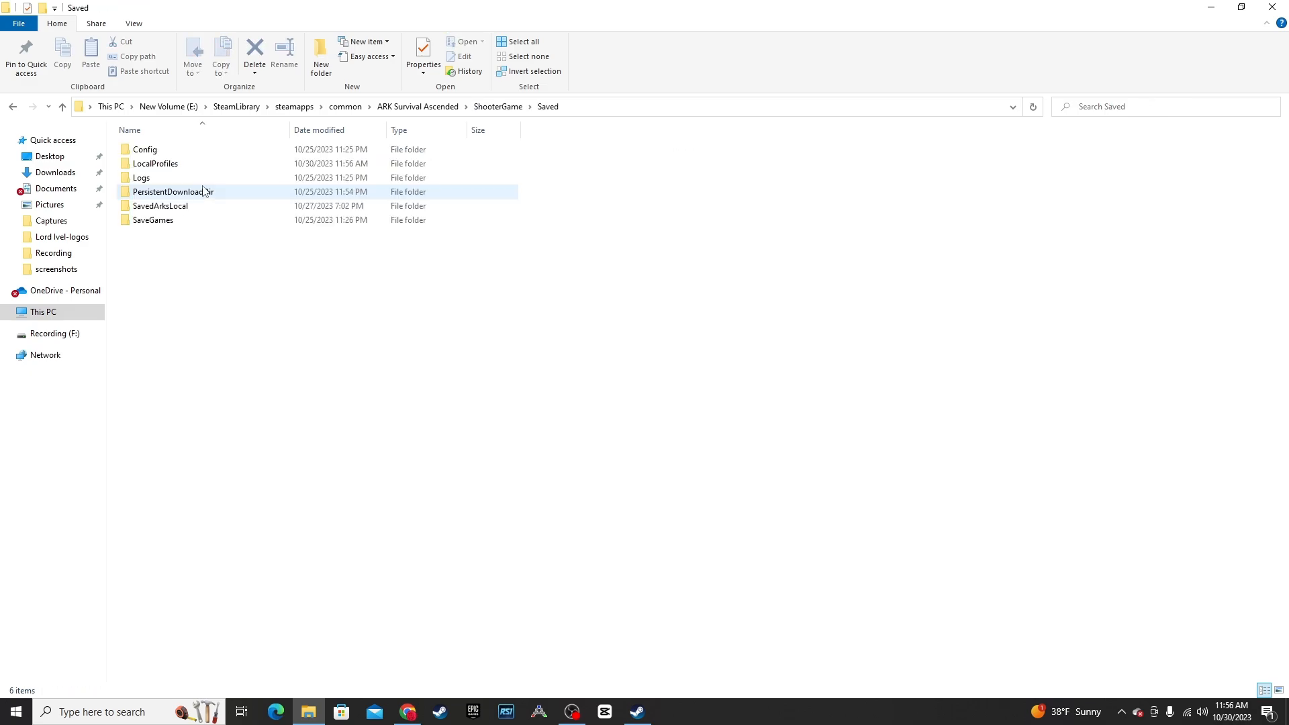
double_click(145, 149)
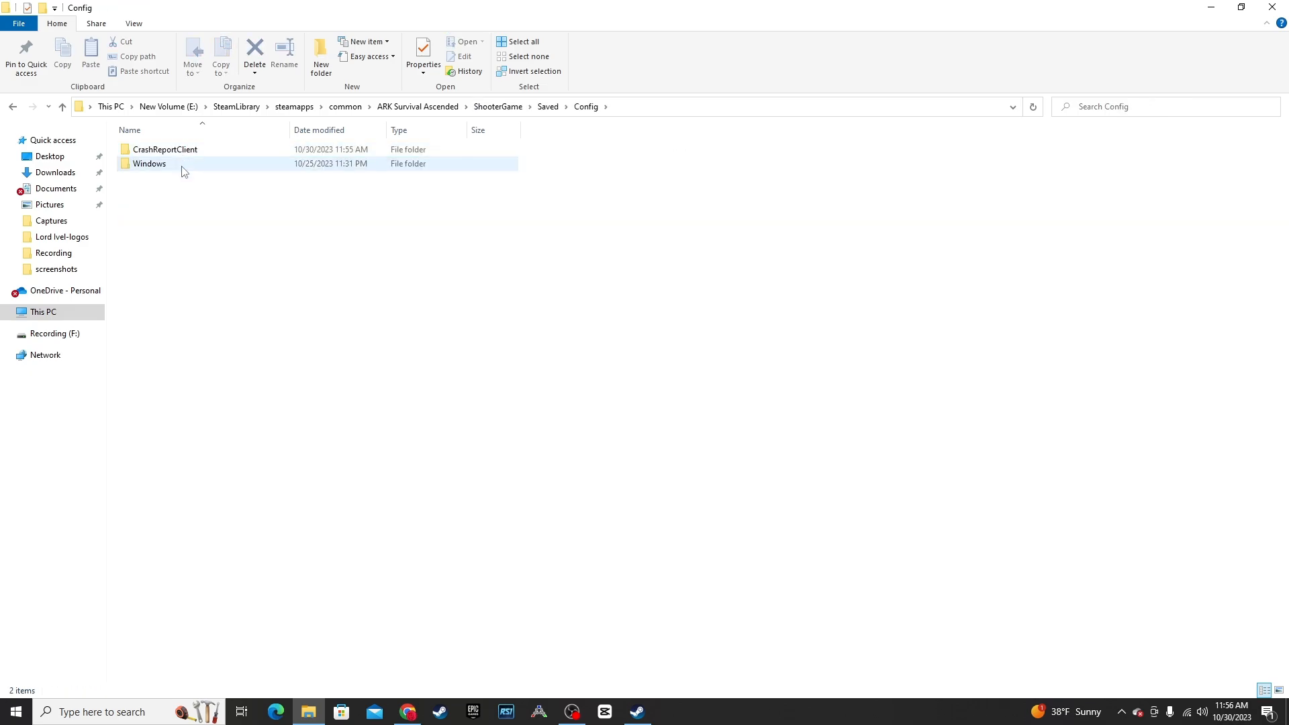
double_click(148, 164)
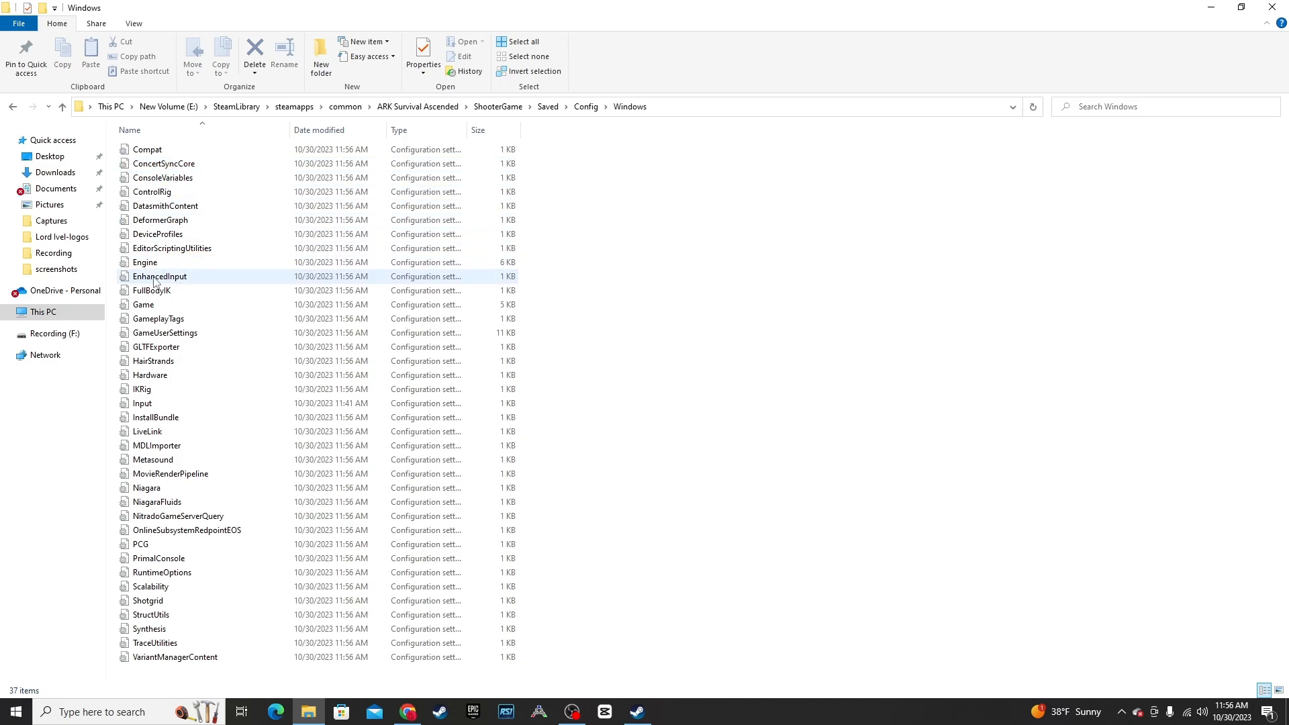
left_click(144, 304)
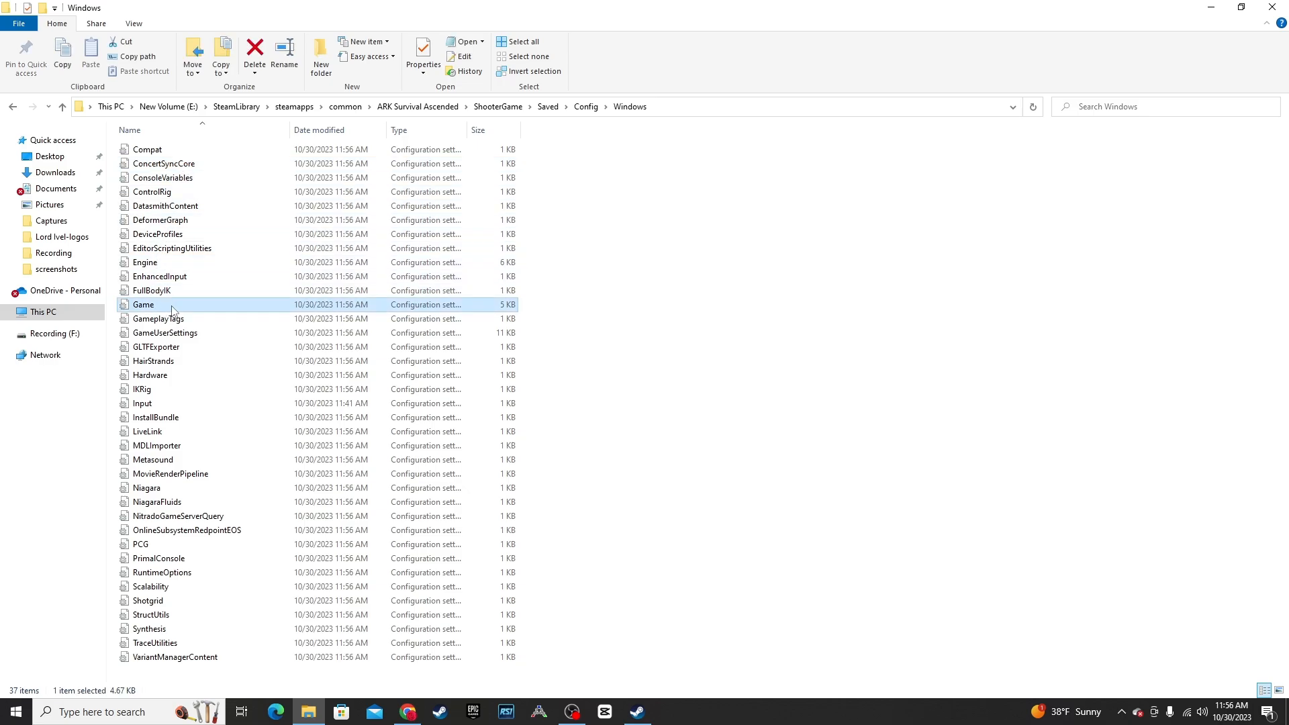
double_click(144, 303)
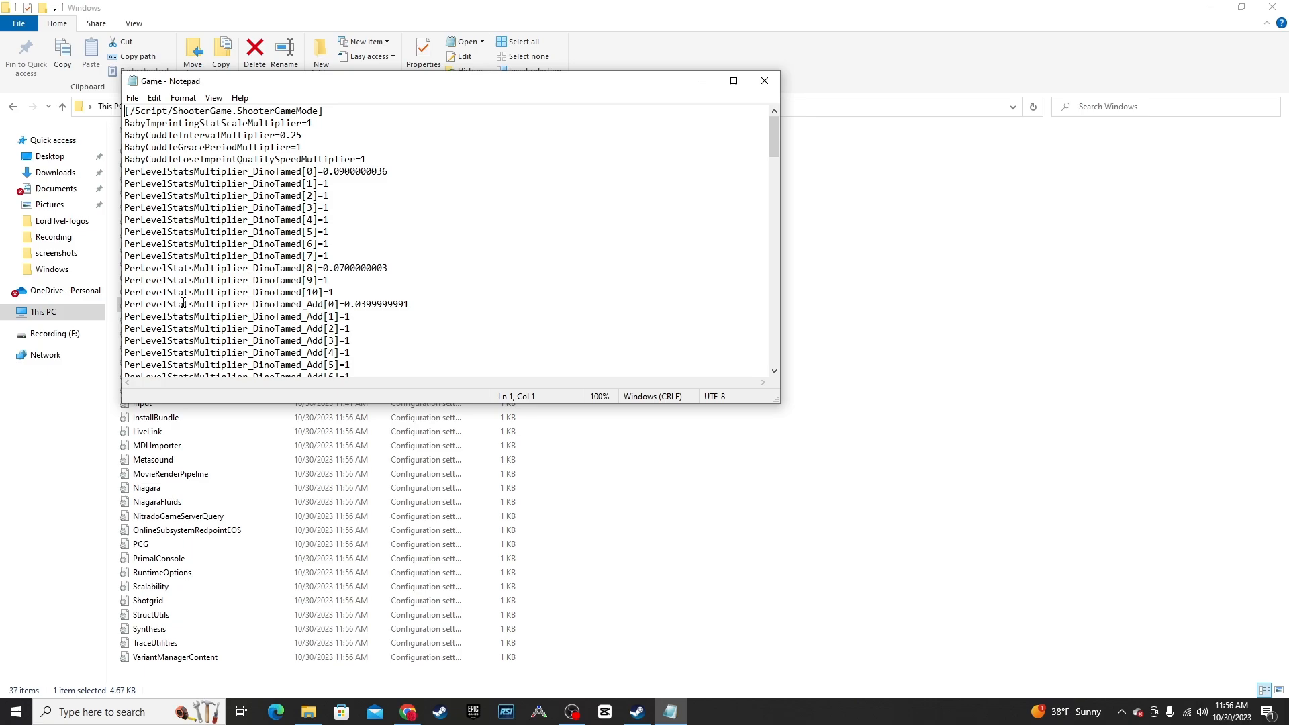
mouse_move(416, 355)
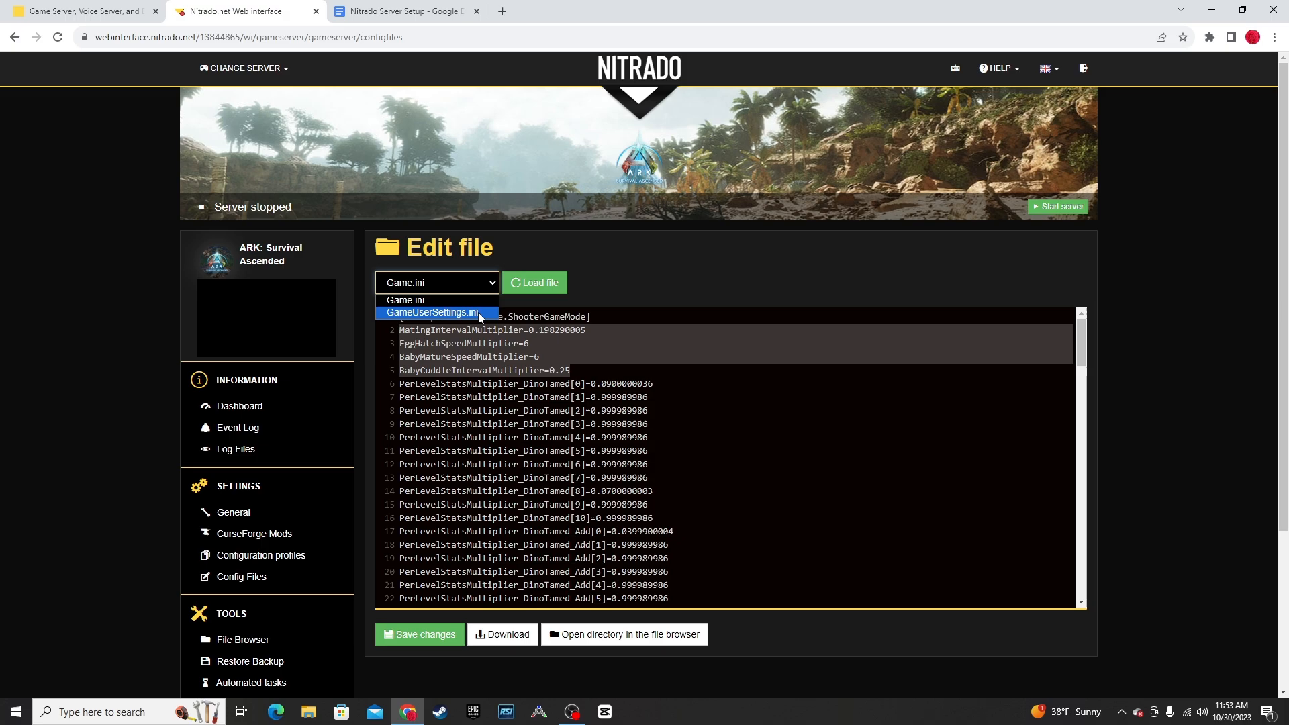
Load GameUserSettings.ini into the config editor and select the taming, harvest and XP multiplier lines.
left_click(539, 282)
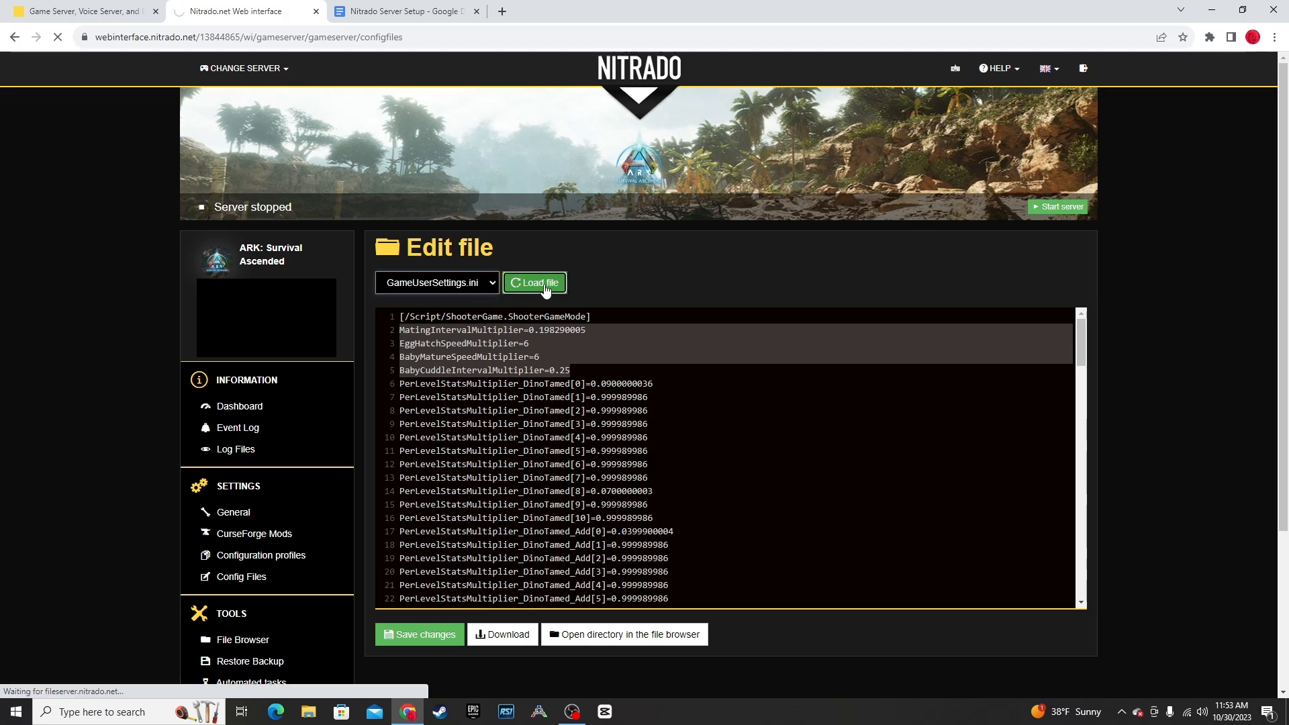
left_click(534, 282)
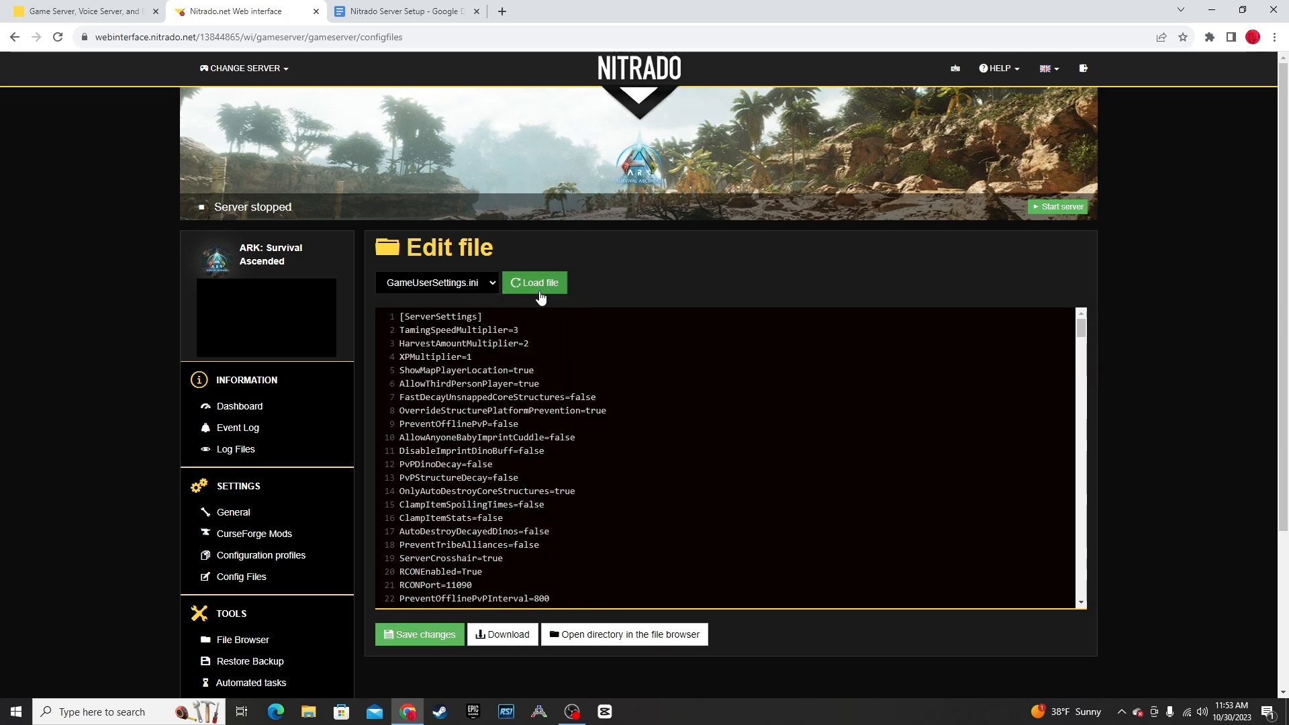
mouse_move(233, 513)
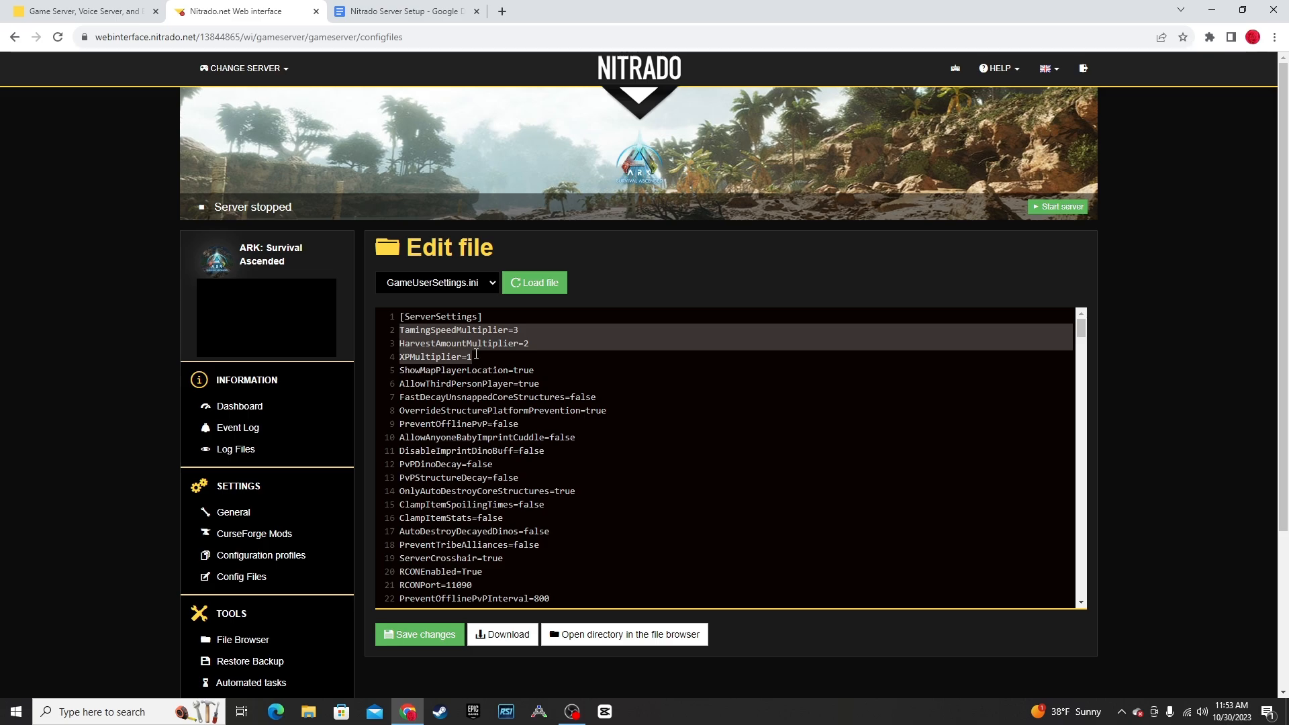
left_click(415, 10)
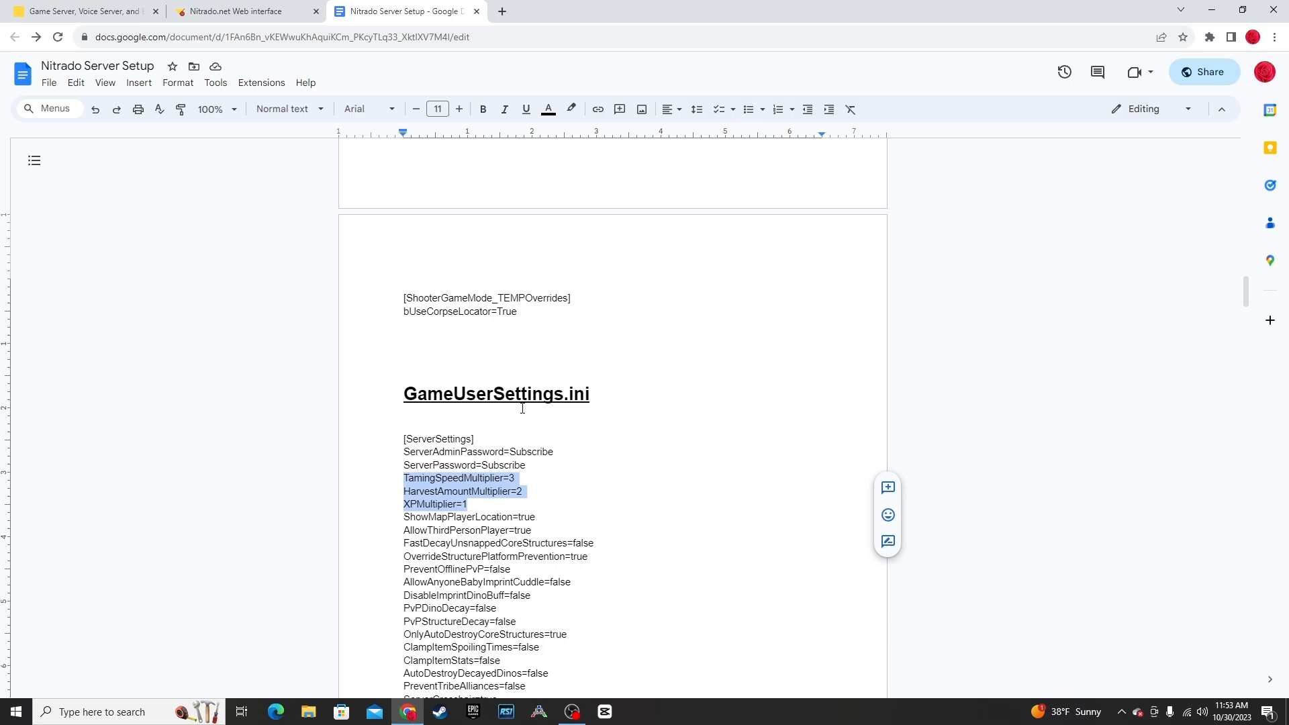
mouse_move(1185, 252)
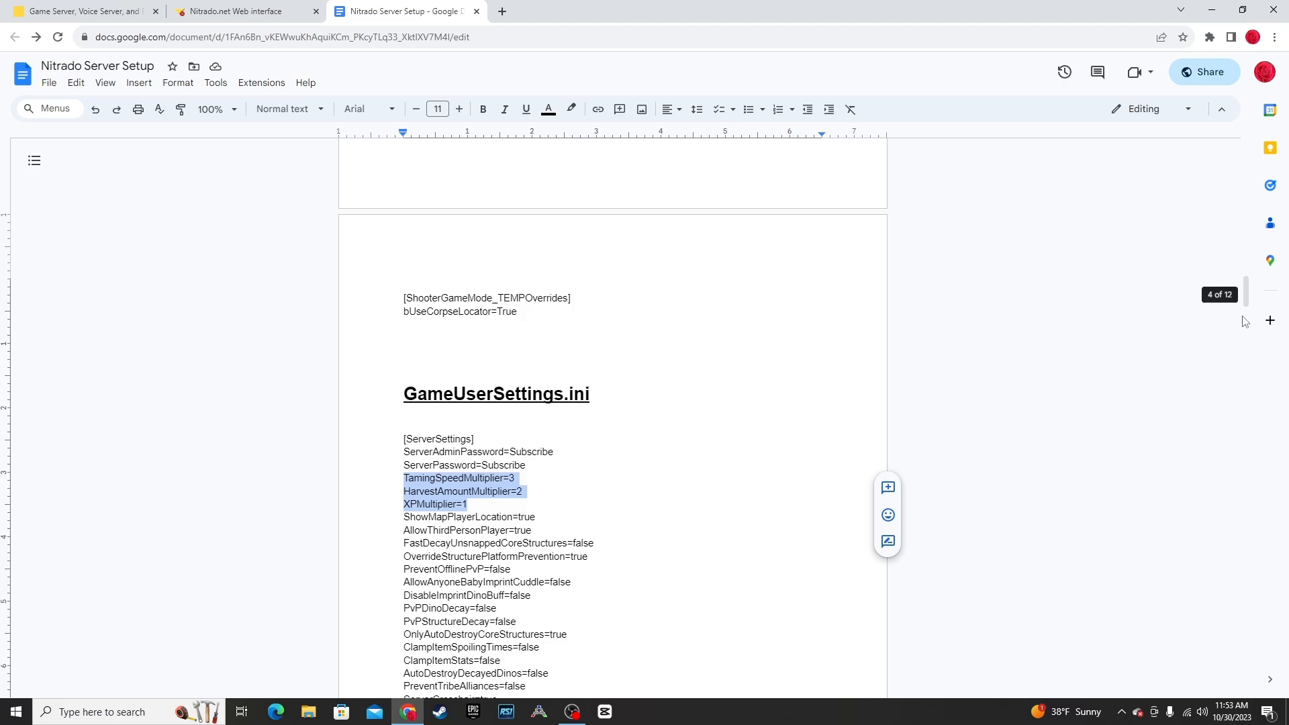
scroll("down", 3)
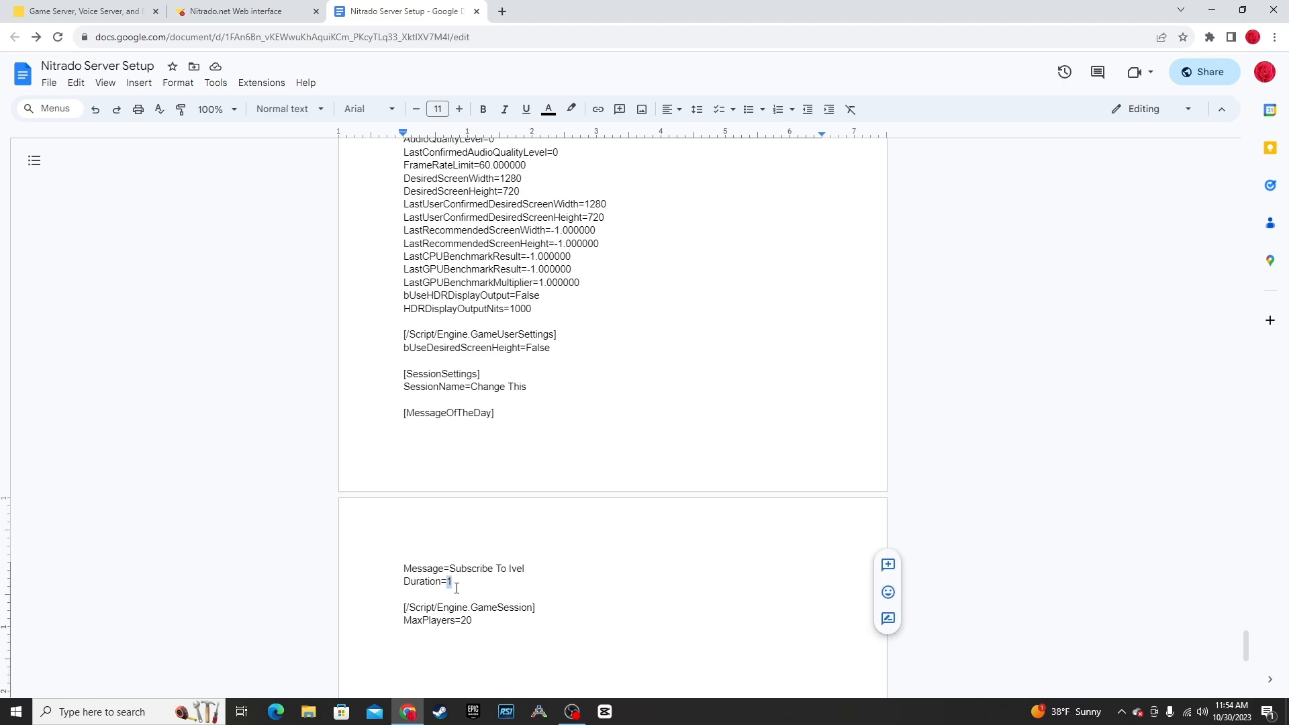
left_click(248, 11)
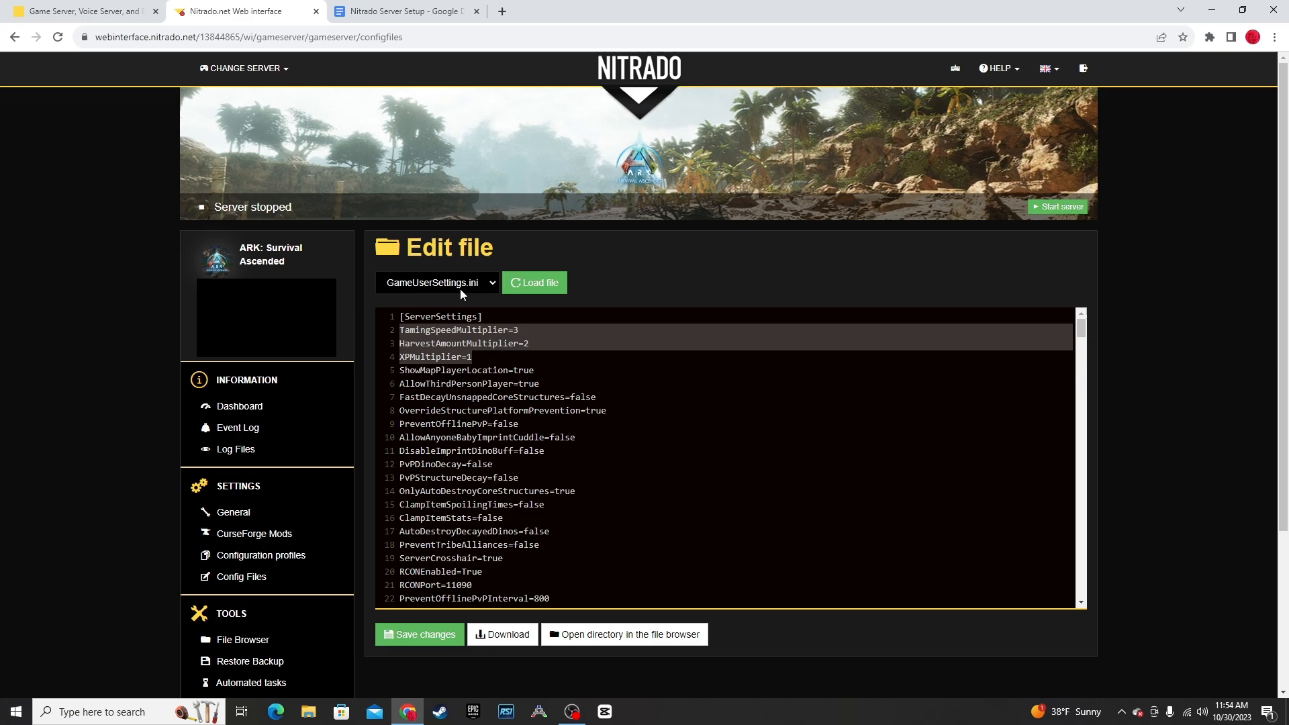
mouse_move(473, 290)
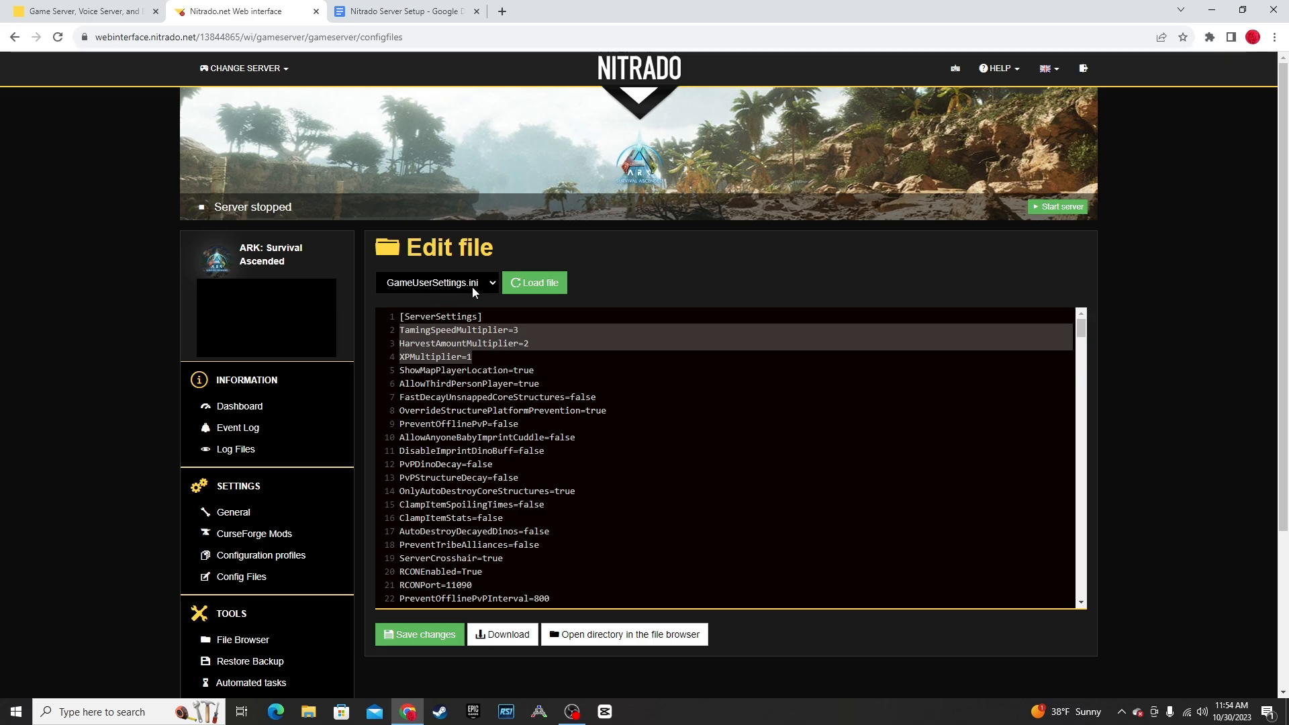
mouse_move(223, 517)
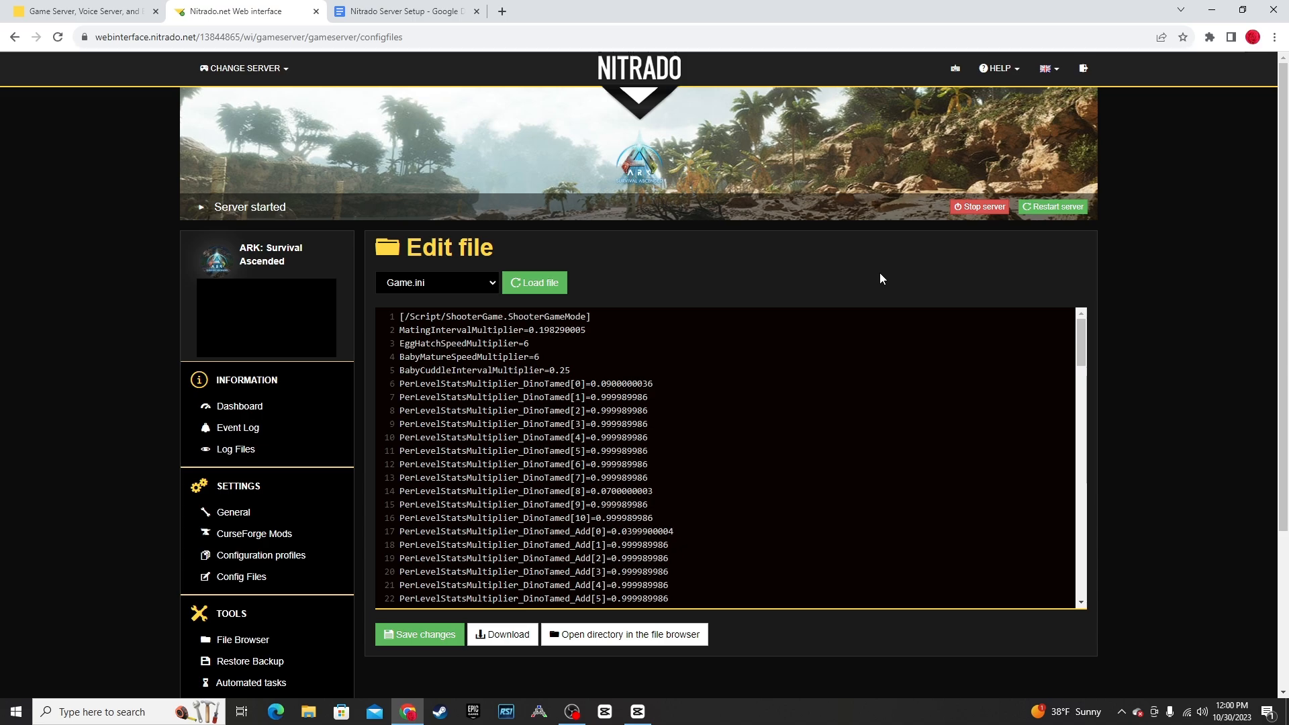
Search the config page for 'poop' with the browser's find-in-page (Ctrl+F).
key("Ctrl+f")
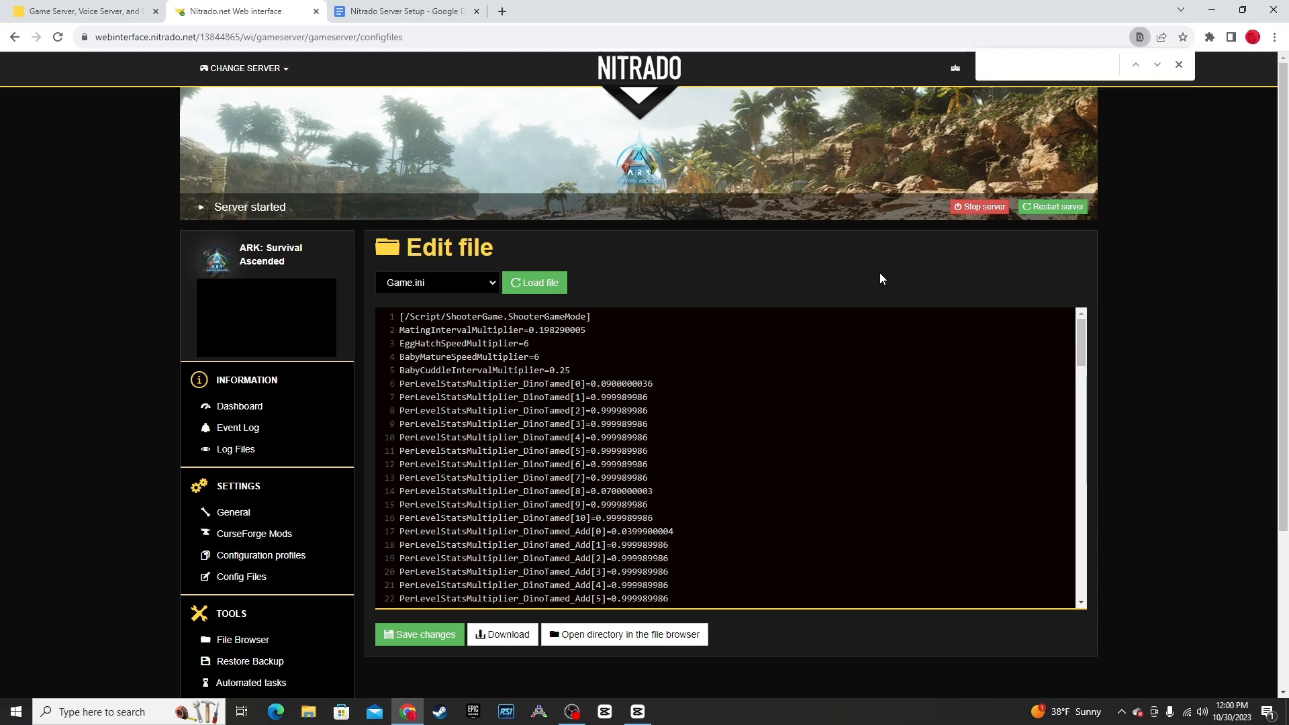
type("p")
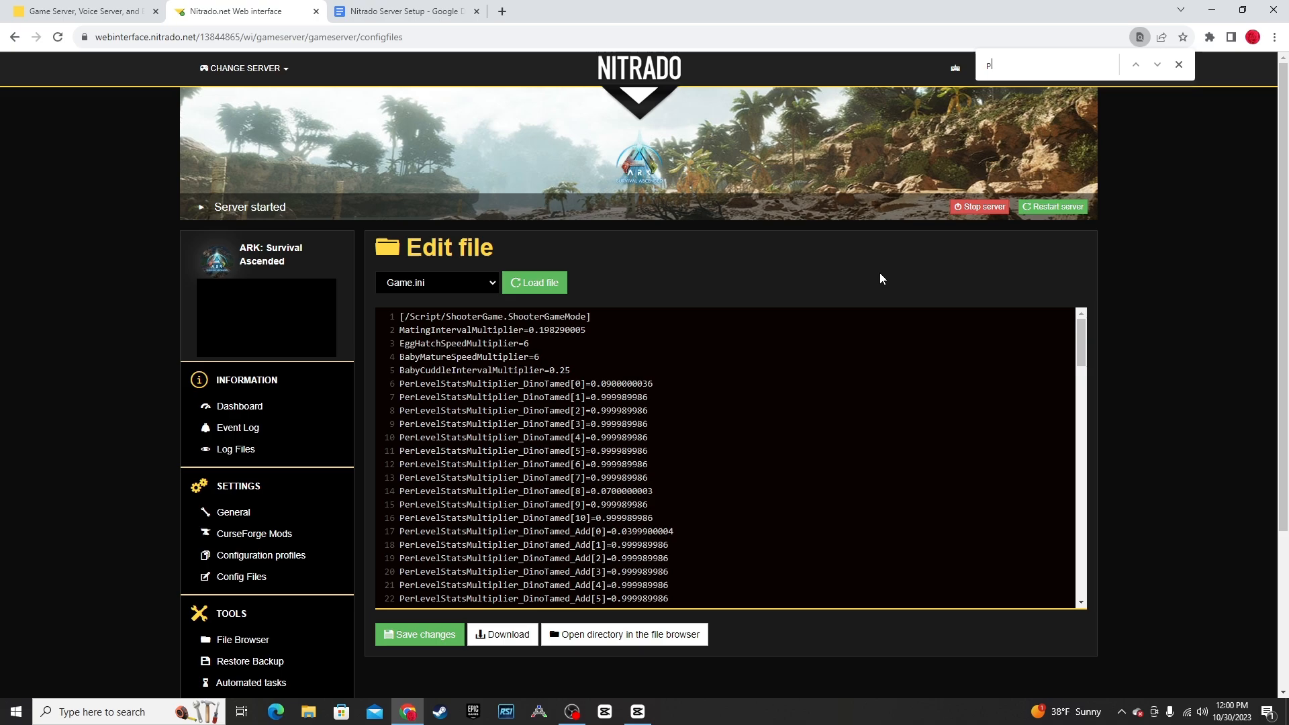
type("oop")
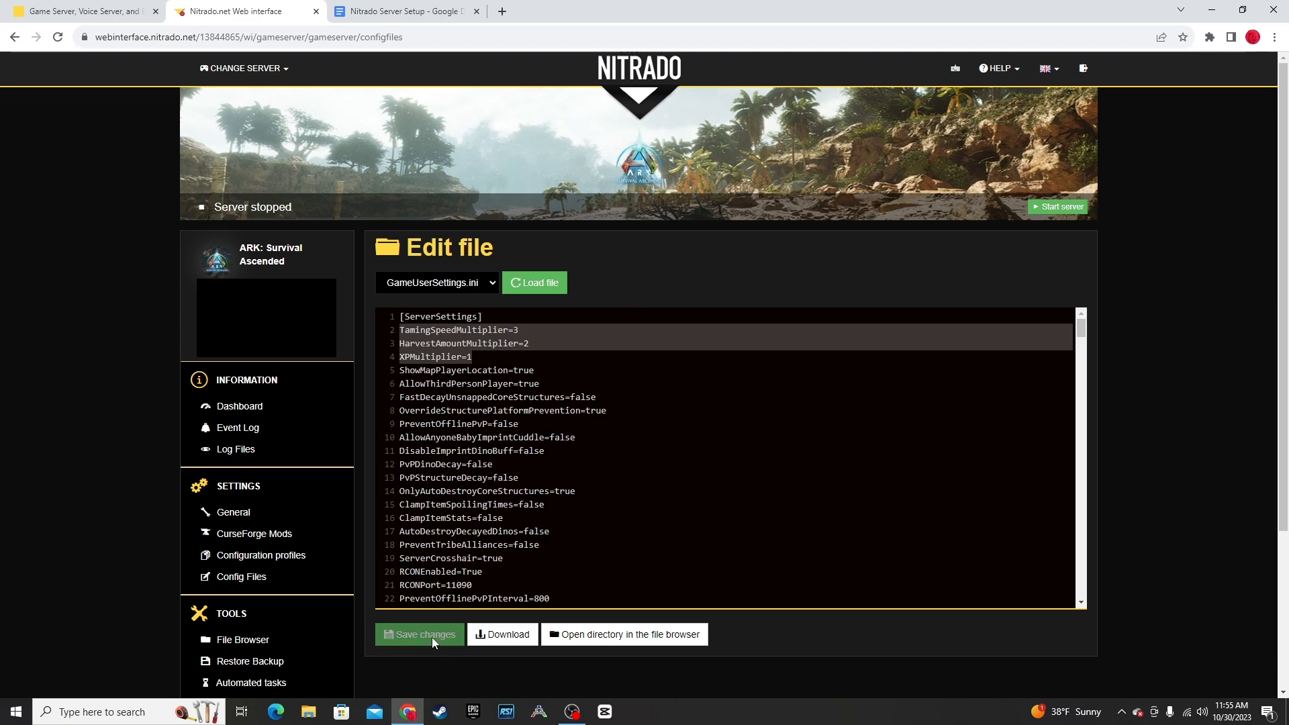
mouse_move(1063, 208)
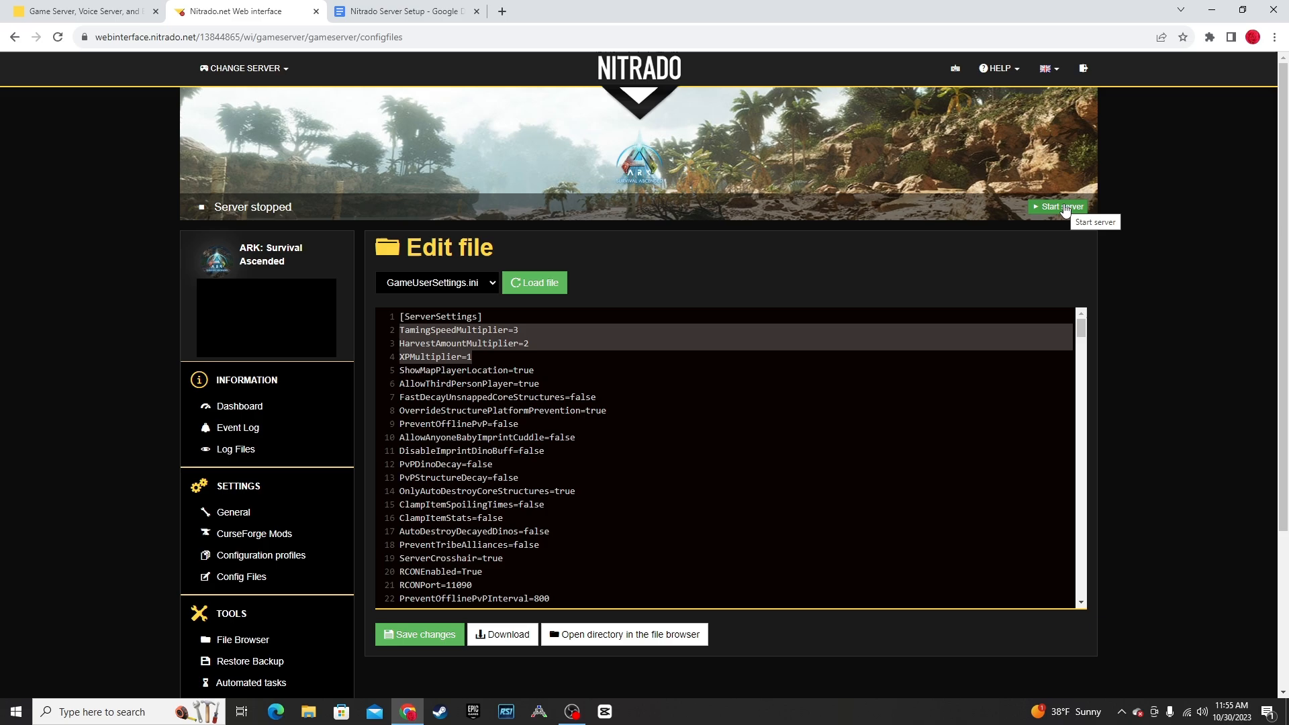